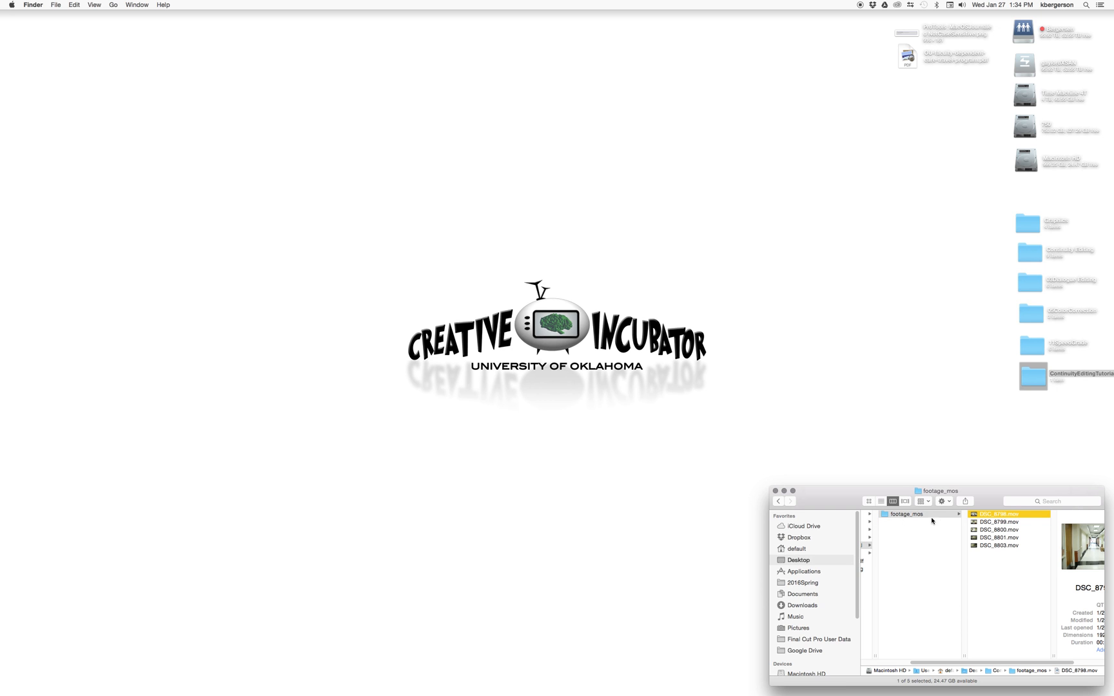
pyautogui.moveTo(976, 516)
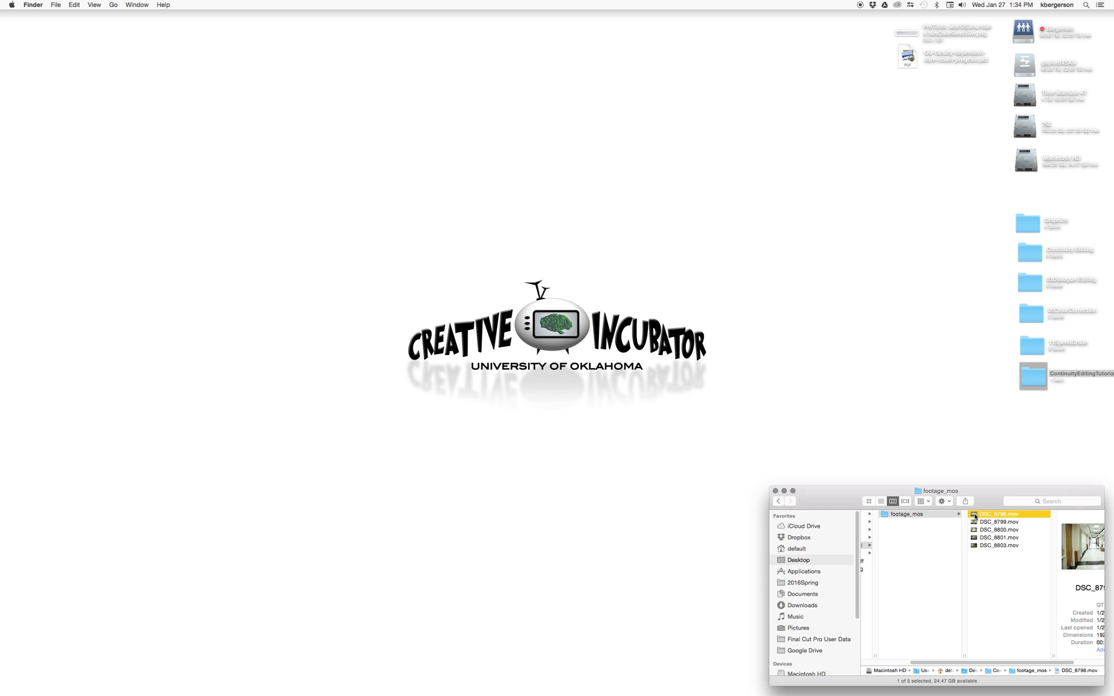
# Preview the hallway clips DSC_8798 and DSC_8799 before editing.
pyautogui.doubleClick(997, 514)
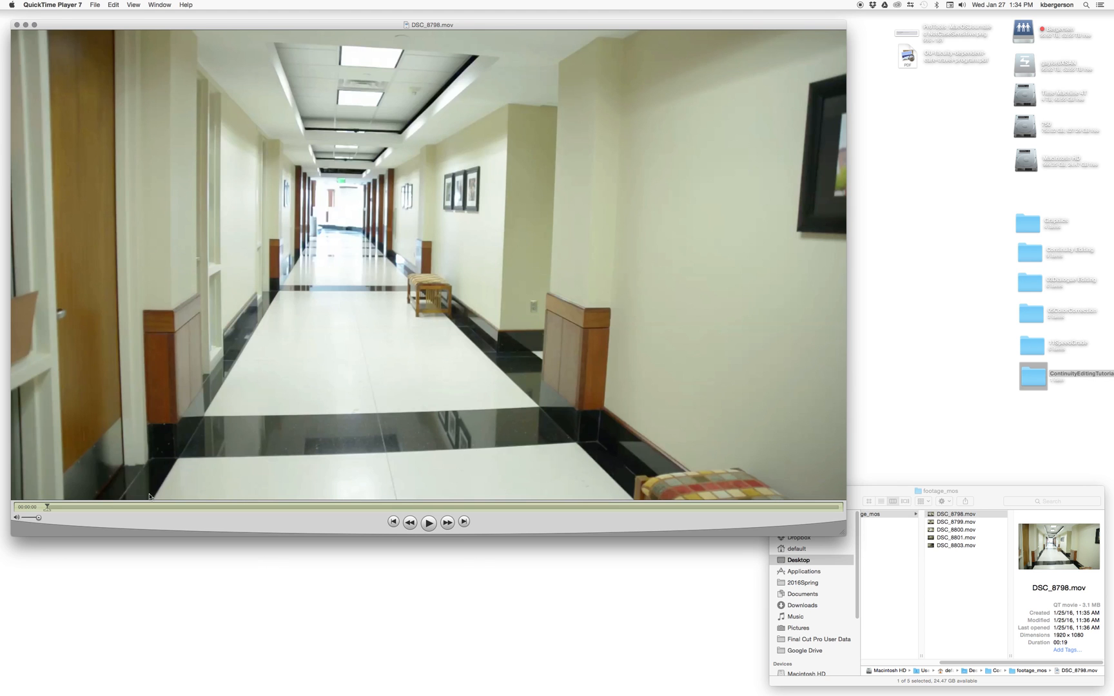
pyautogui.moveTo(47, 506); pyautogui.dragTo(250, 507)
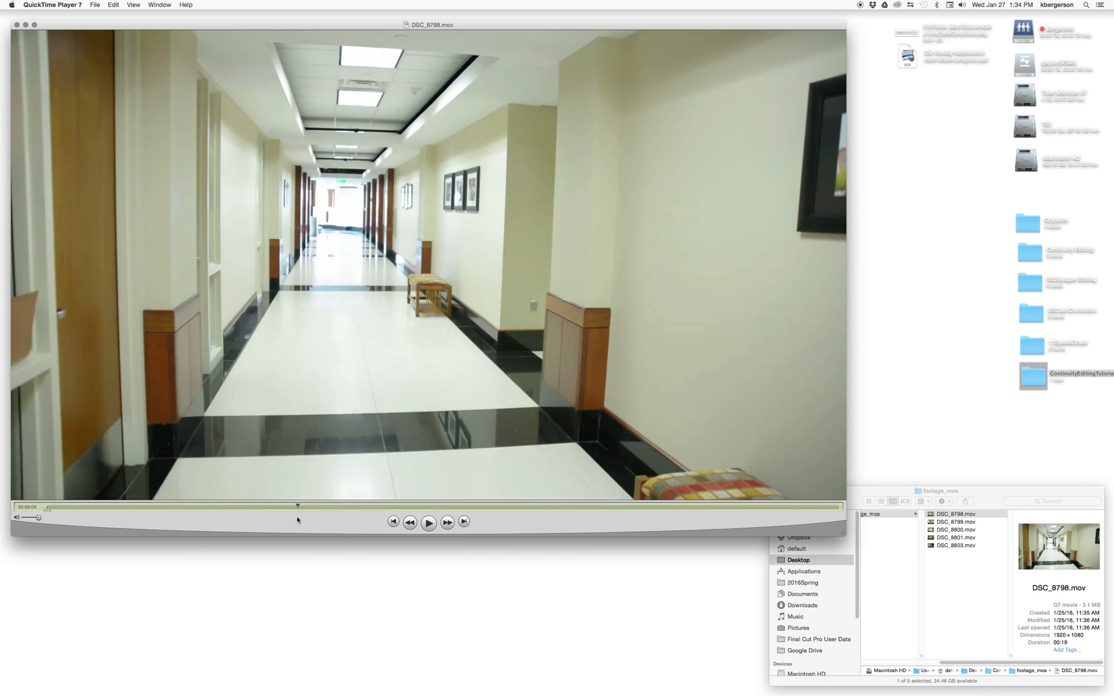
pyautogui.click(429, 522)
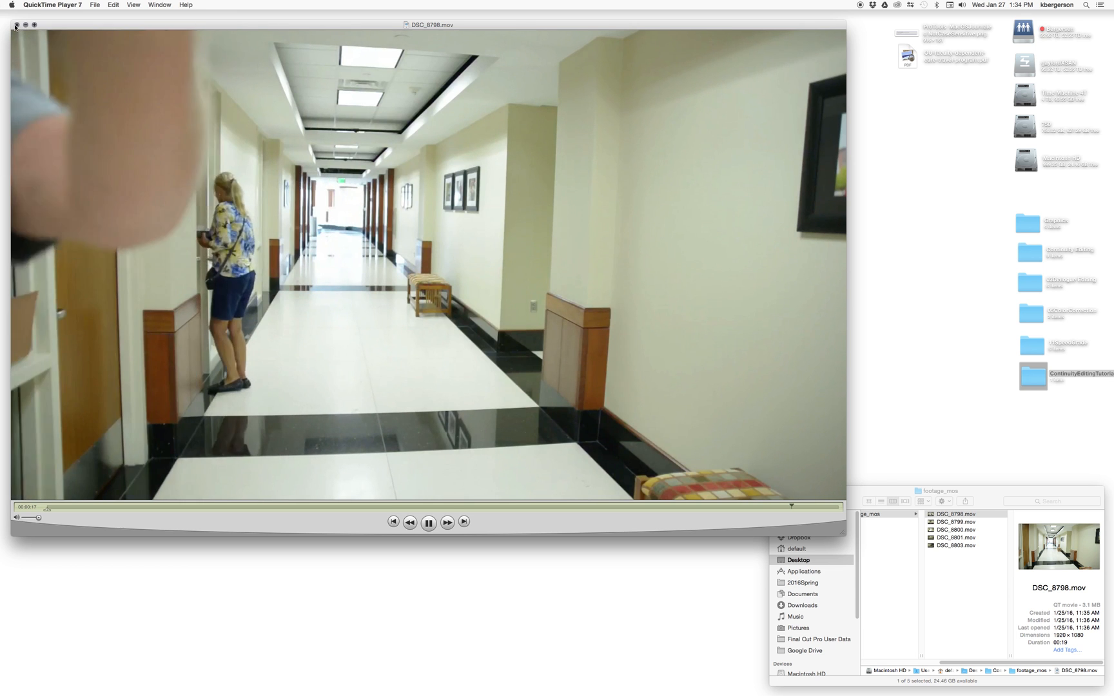
pyautogui.click(15, 26)
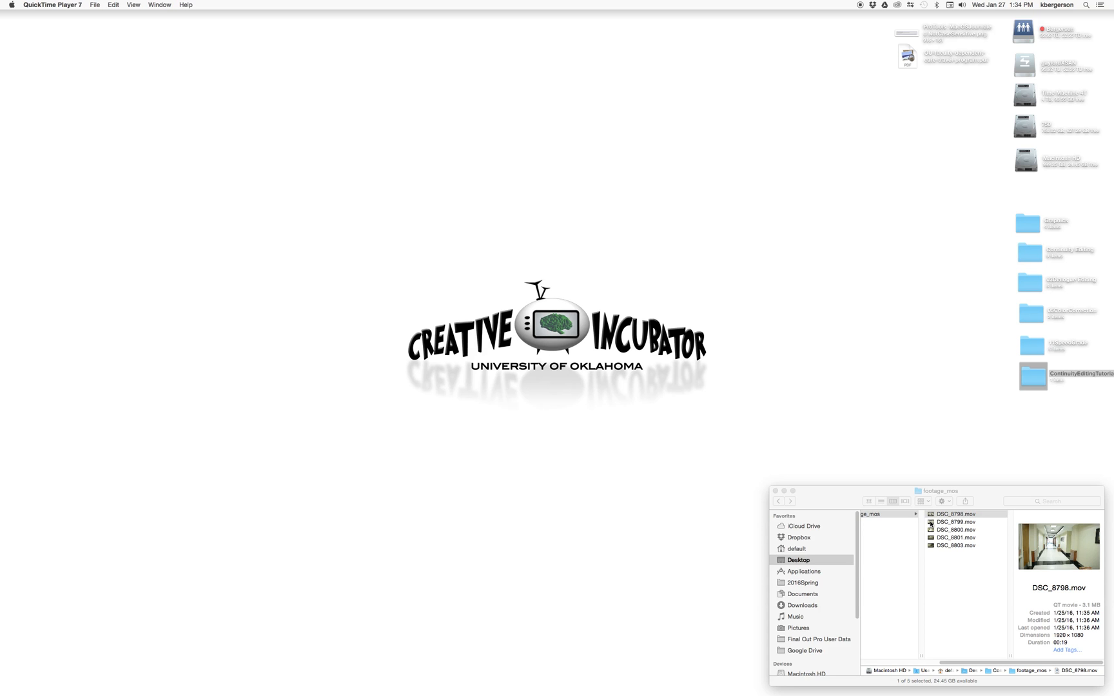
pyautogui.doubleClick(955, 522)
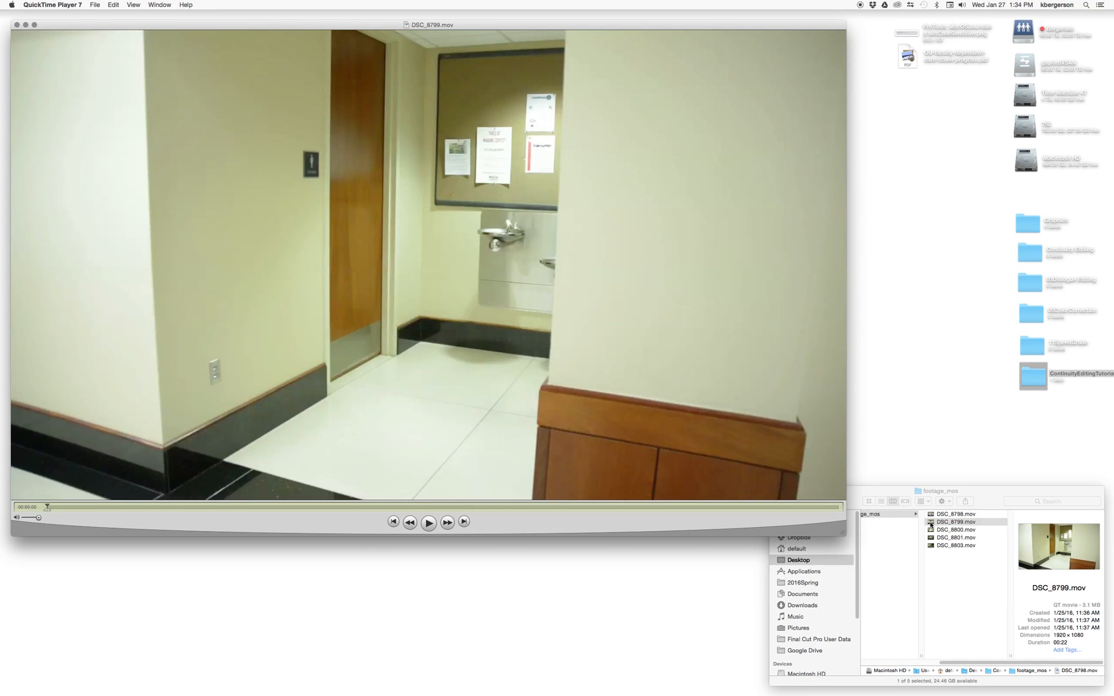
pyautogui.click(429, 522)
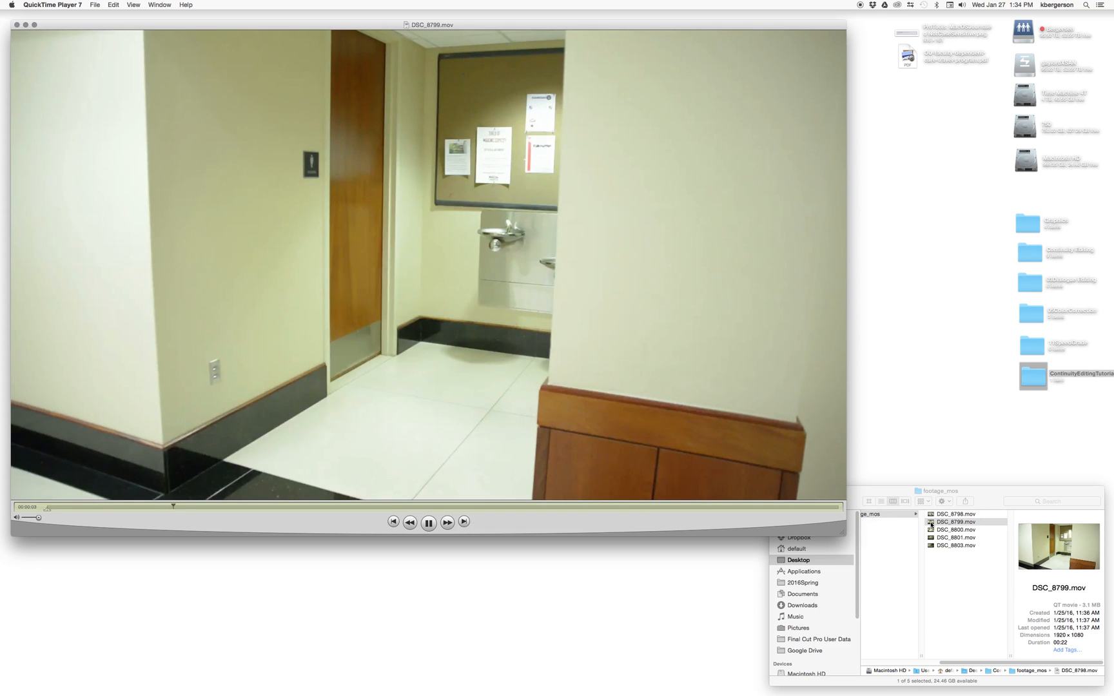
pyautogui.click(428, 522)
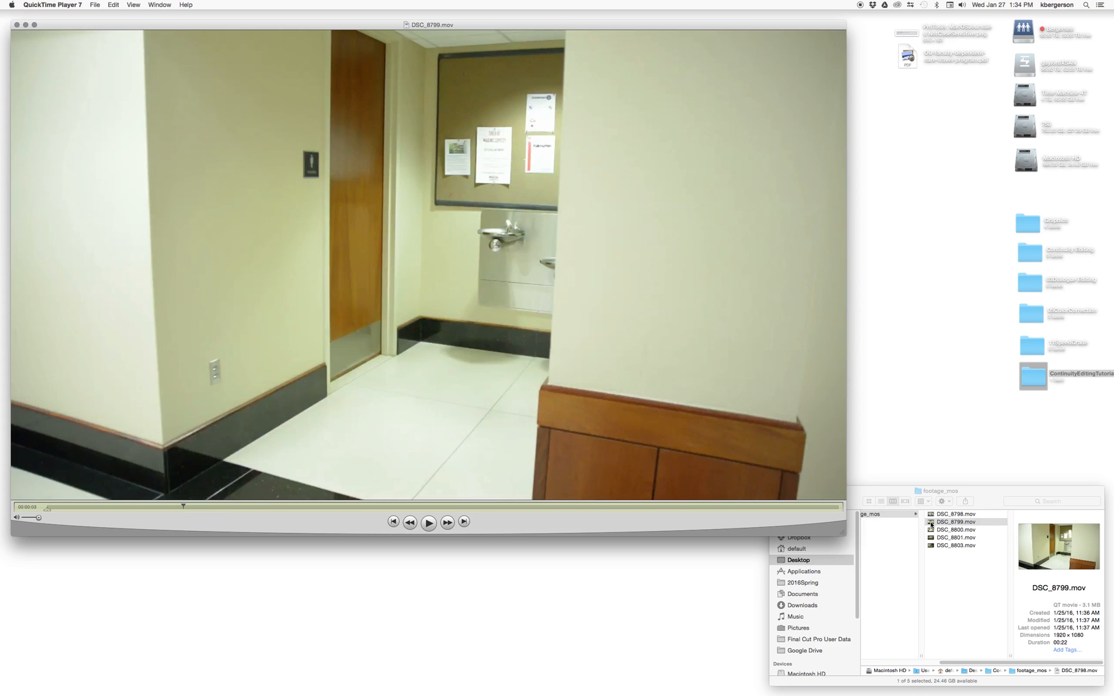
pyautogui.click(429, 522)
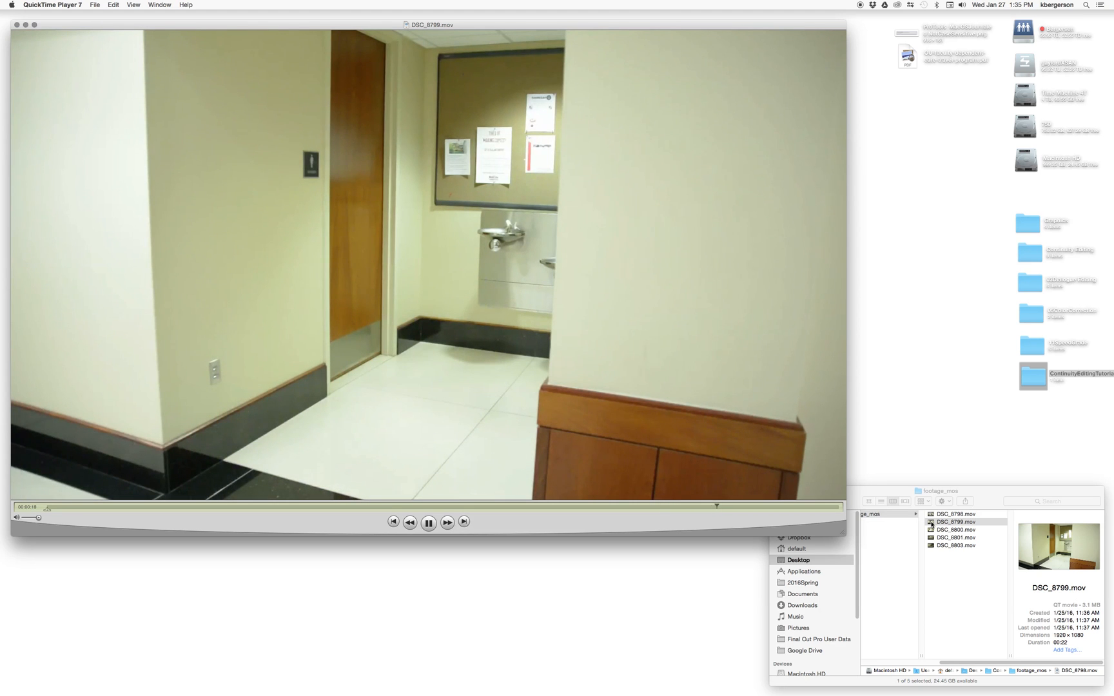
pyautogui.click(428, 522)
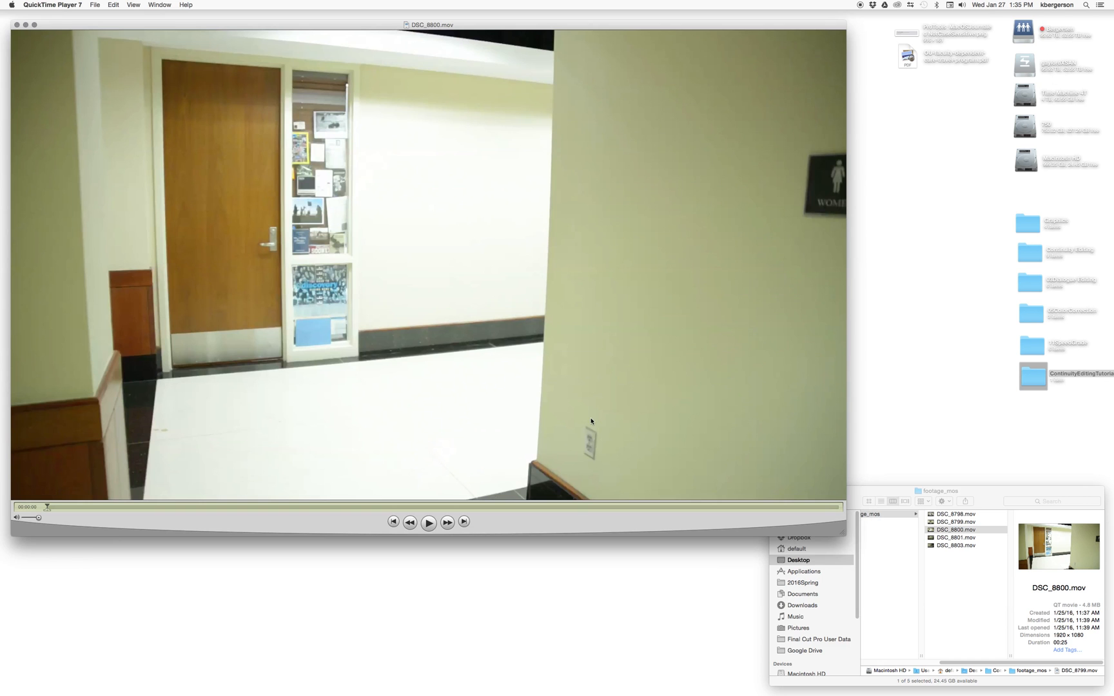
# Preview clips DSC_8800, DSC_8801 and DSC_8803.
pyautogui.click(429, 522)
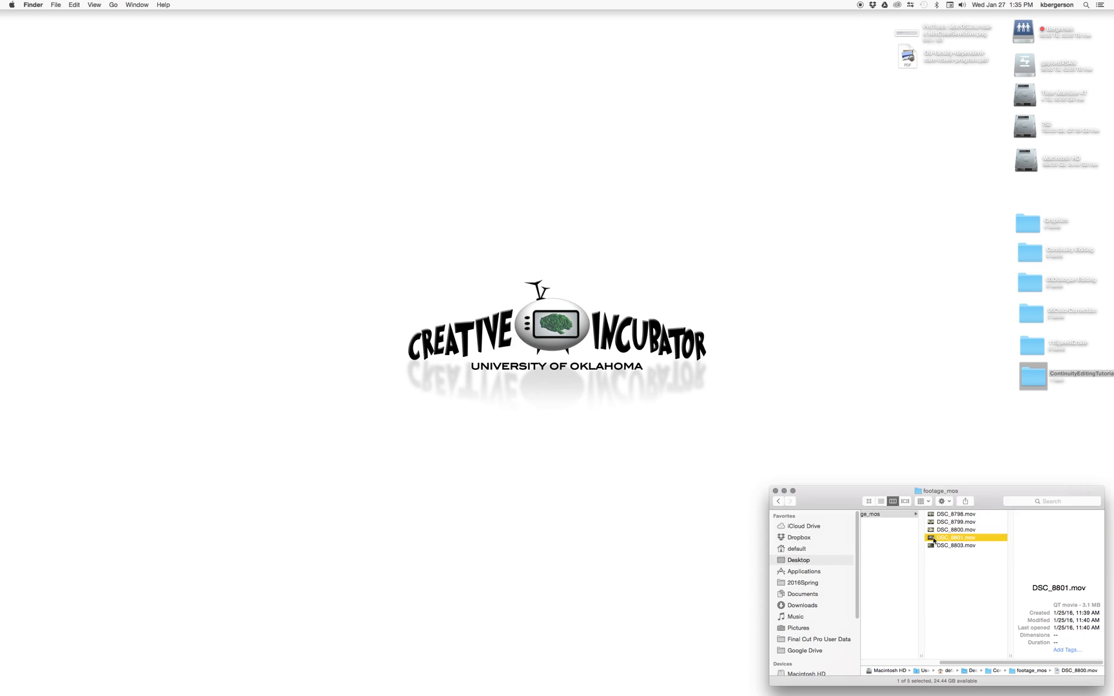
pyautogui.doubleClick(955, 537)
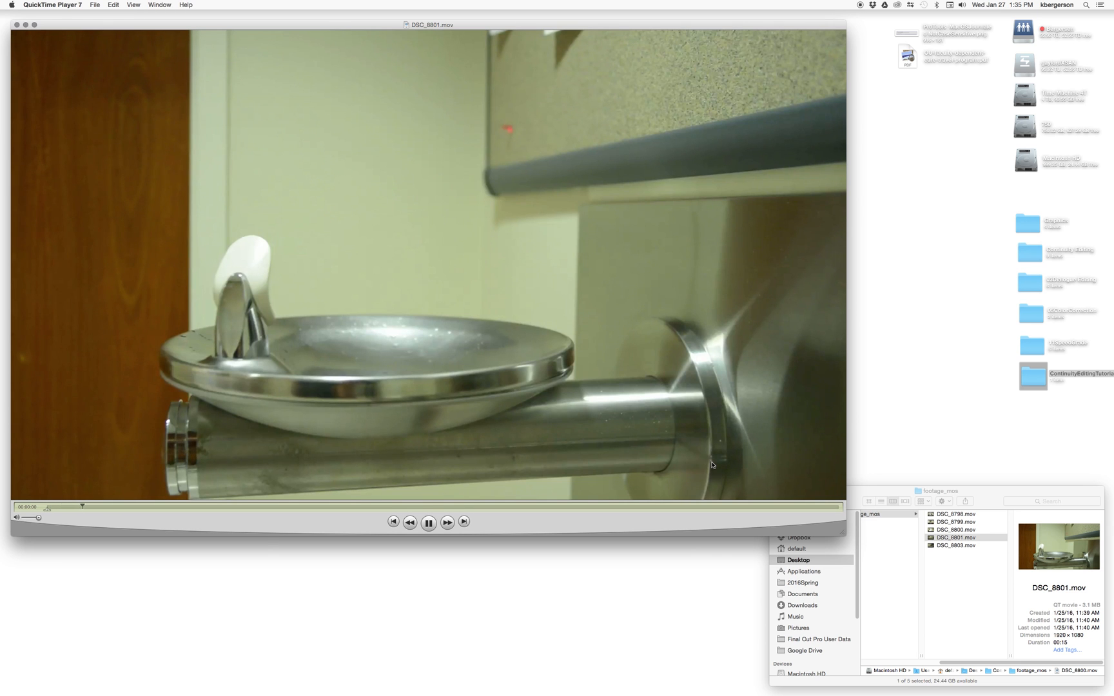
pyautogui.click(428, 522)
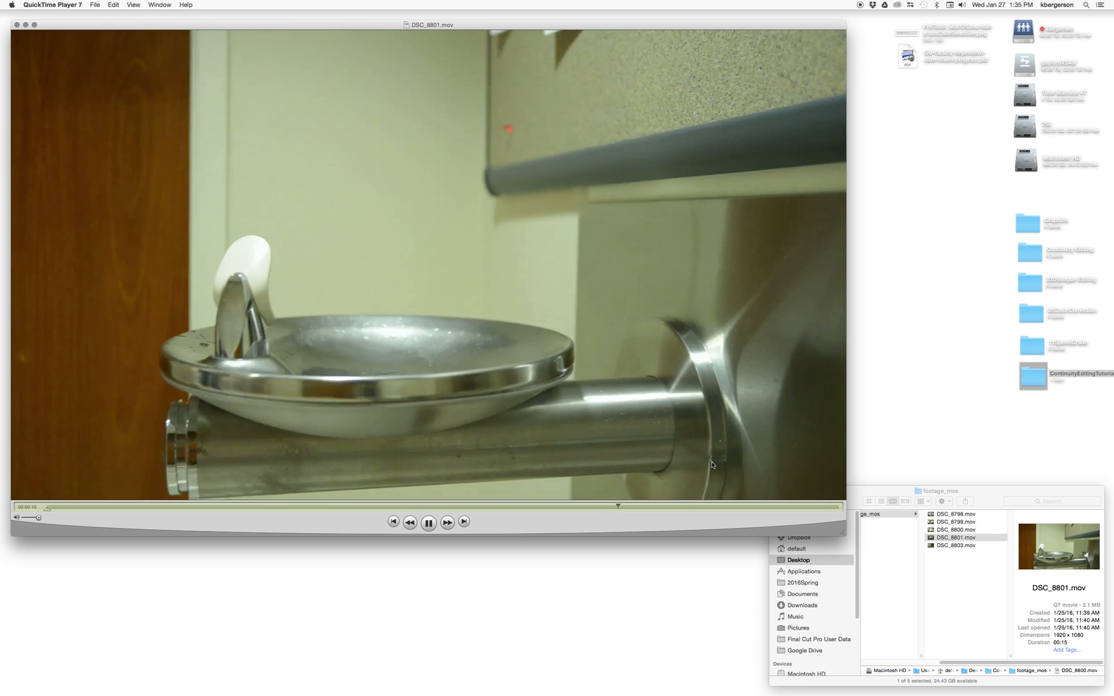
pyautogui.click(428, 522)
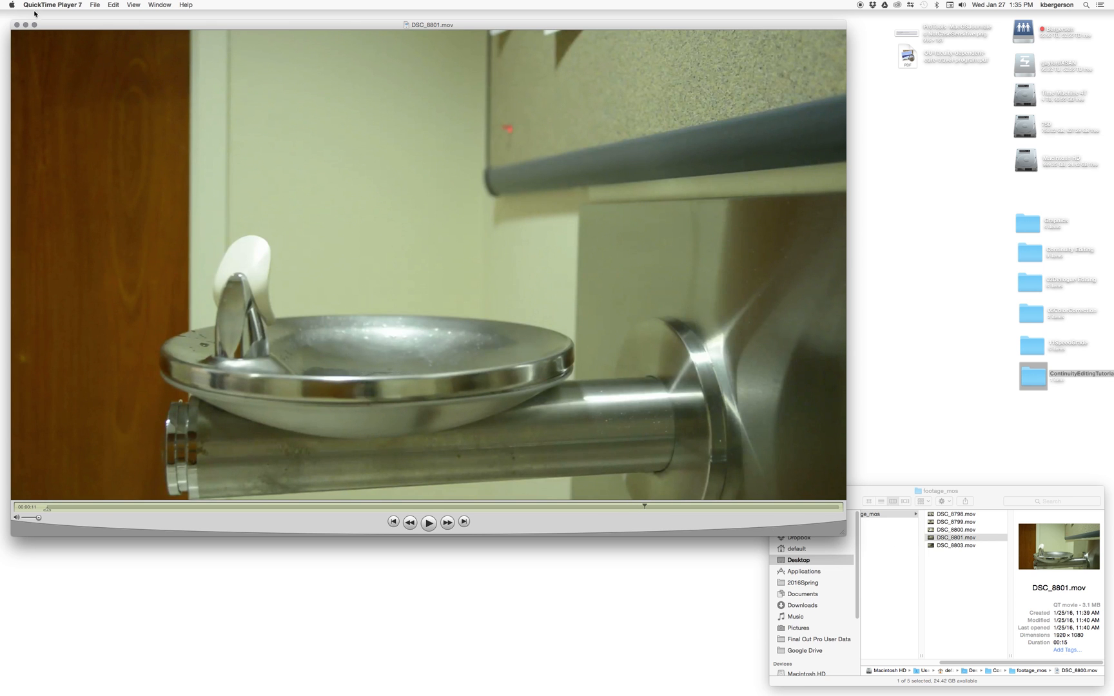
pyautogui.click(13, 24)
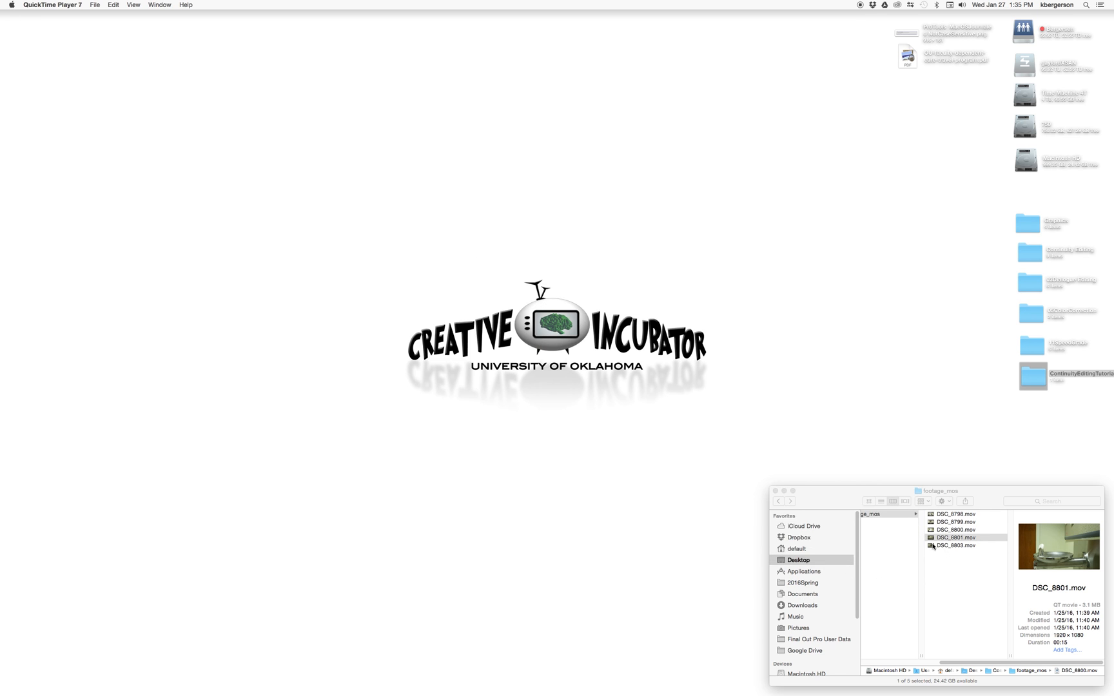
pyautogui.doubleClick(956, 546)
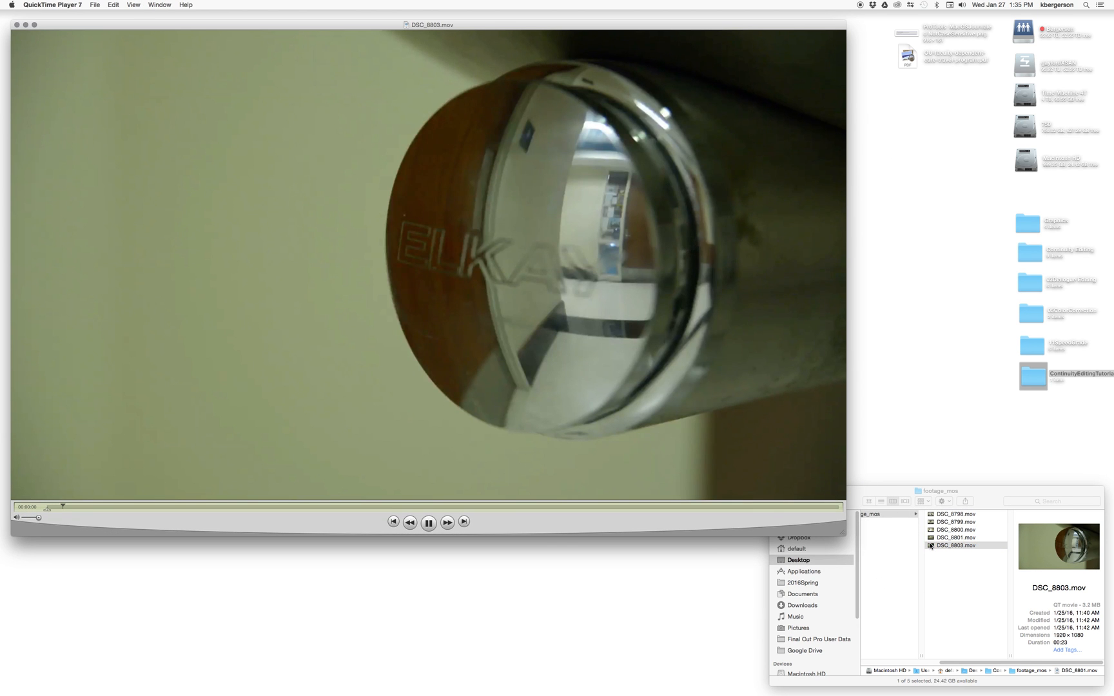
pyautogui.click(429, 522)
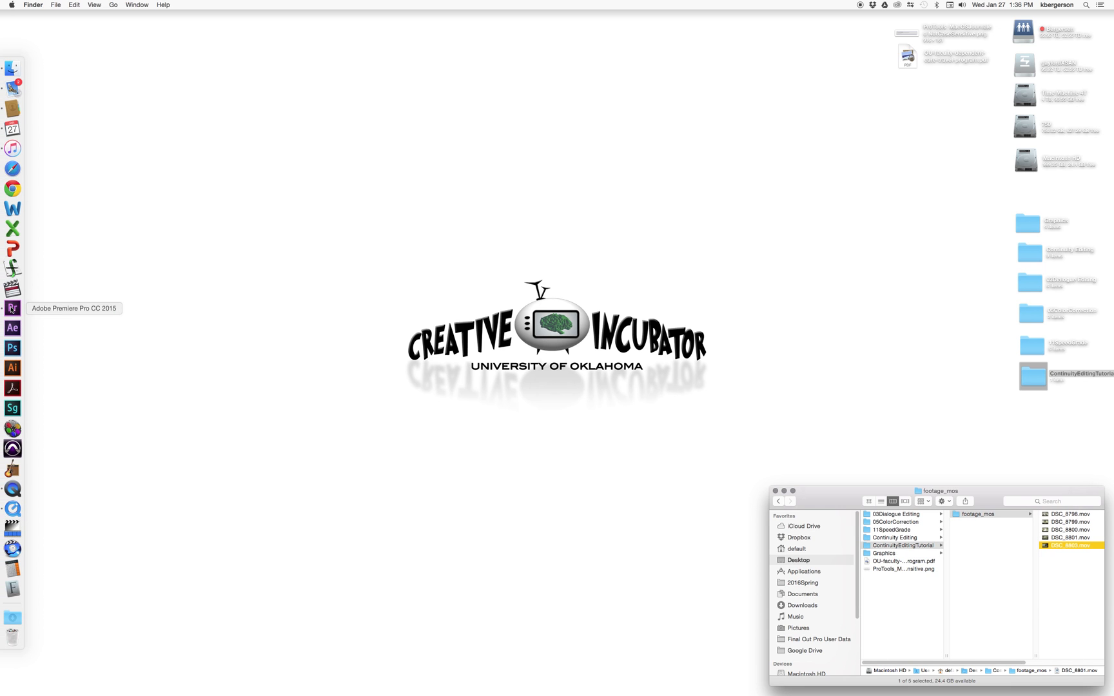
# Launch Premiere Pro and name a new project YourName_ContinuityEditing.
pyautogui.click(89, 5)
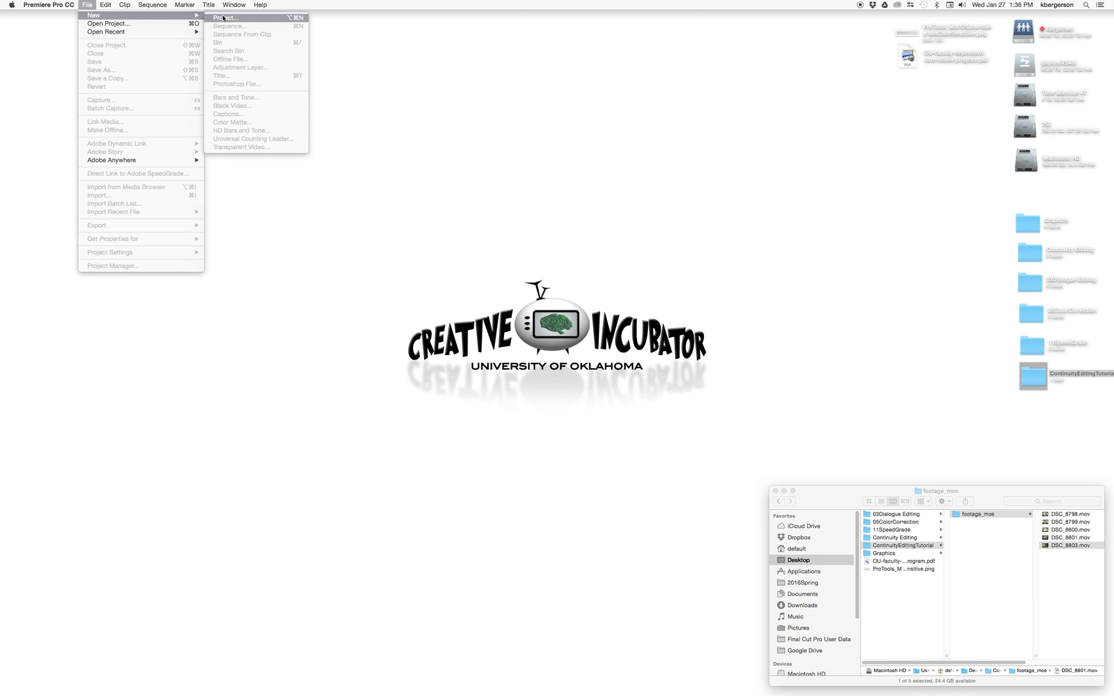
pyautogui.click(225, 17)
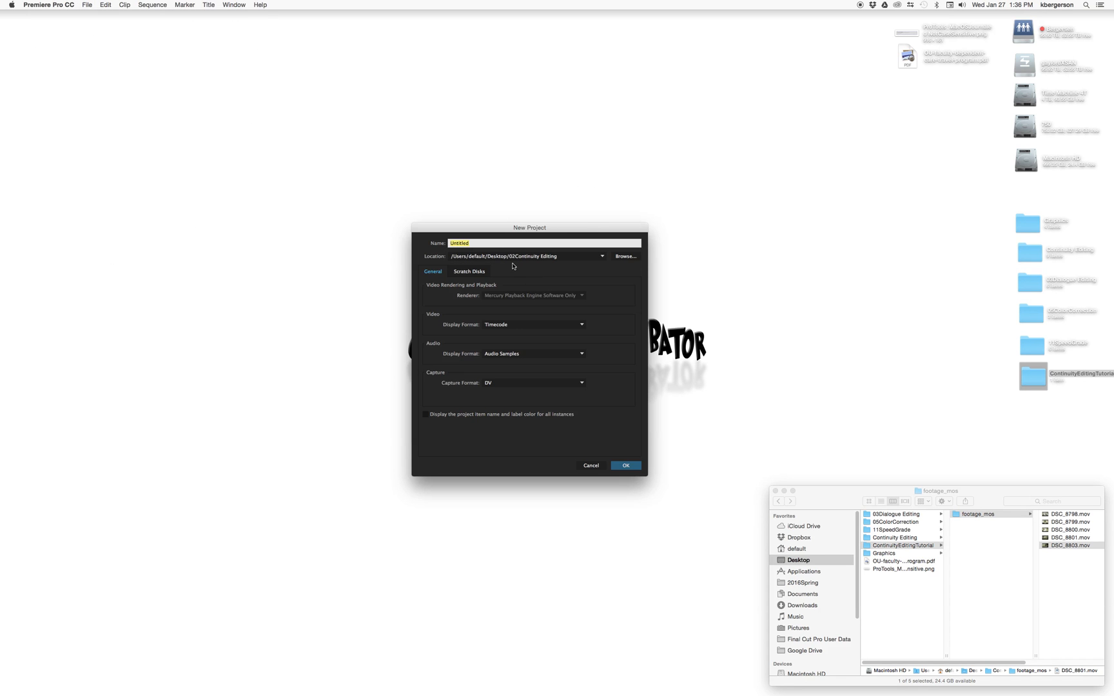
pyautogui.write('YOu')
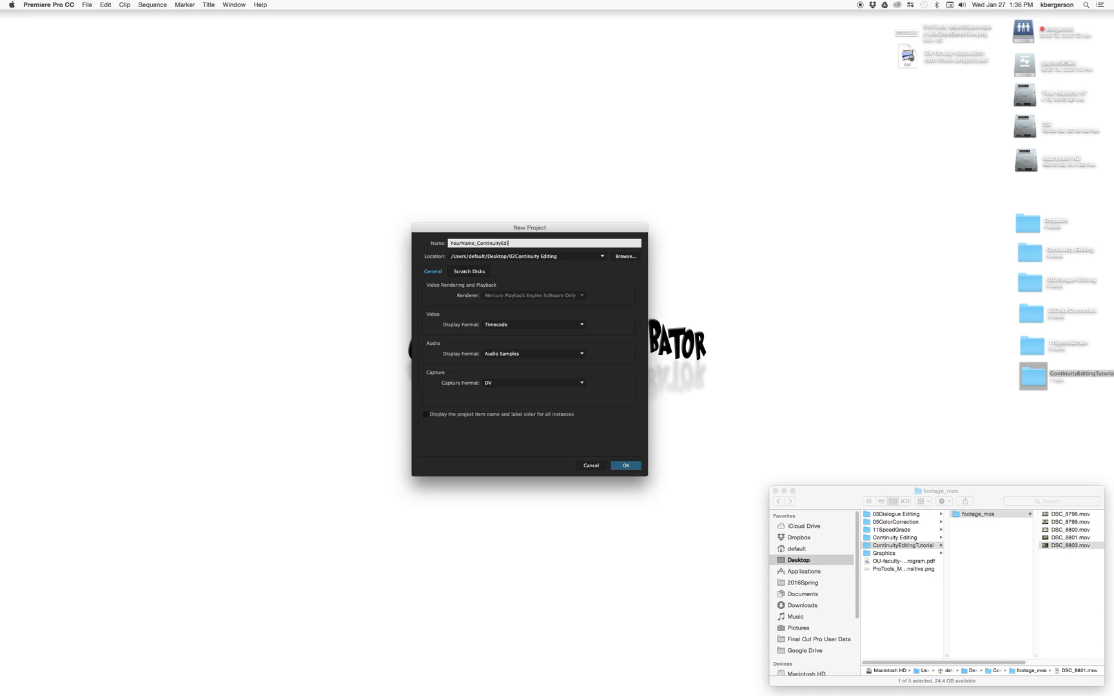
pyautogui.write('ng')
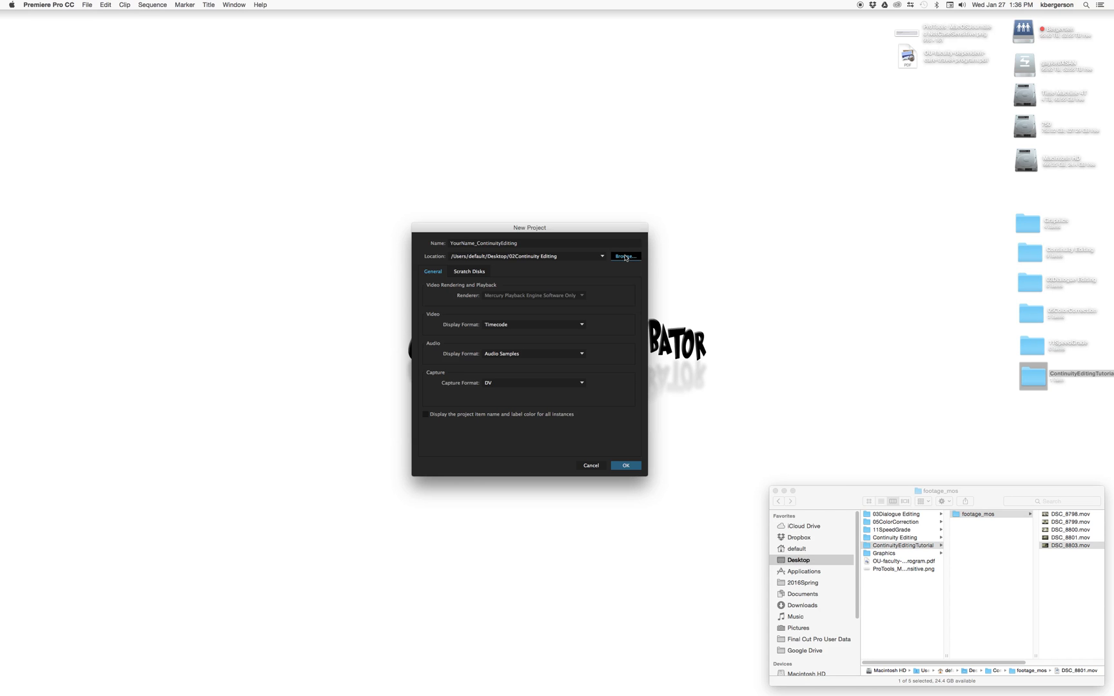
# Save the project in Desktop/ContinuityEditingTutorial and create it.
pyautogui.click(625, 256)
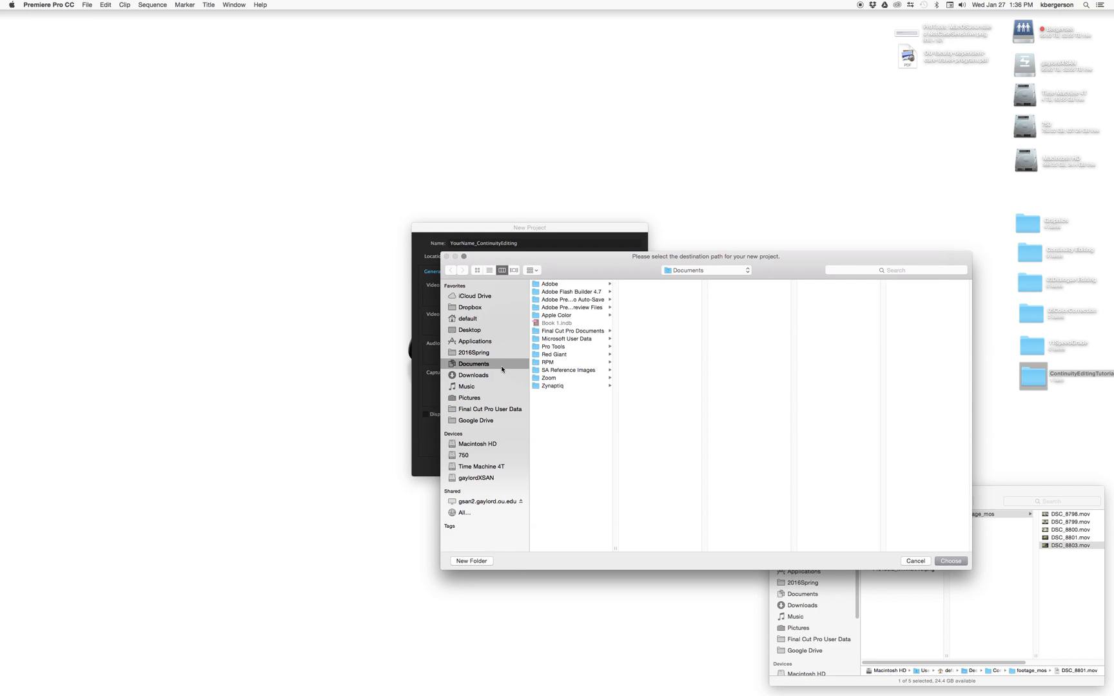
pyautogui.click(468, 330)
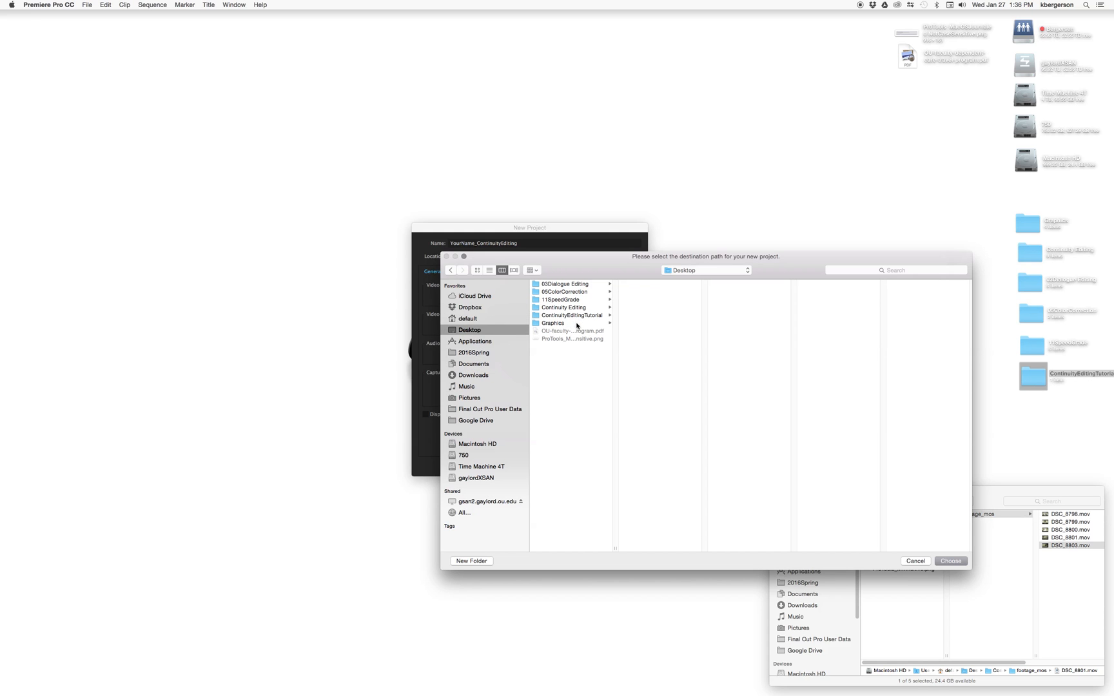
pyautogui.click(572, 316)
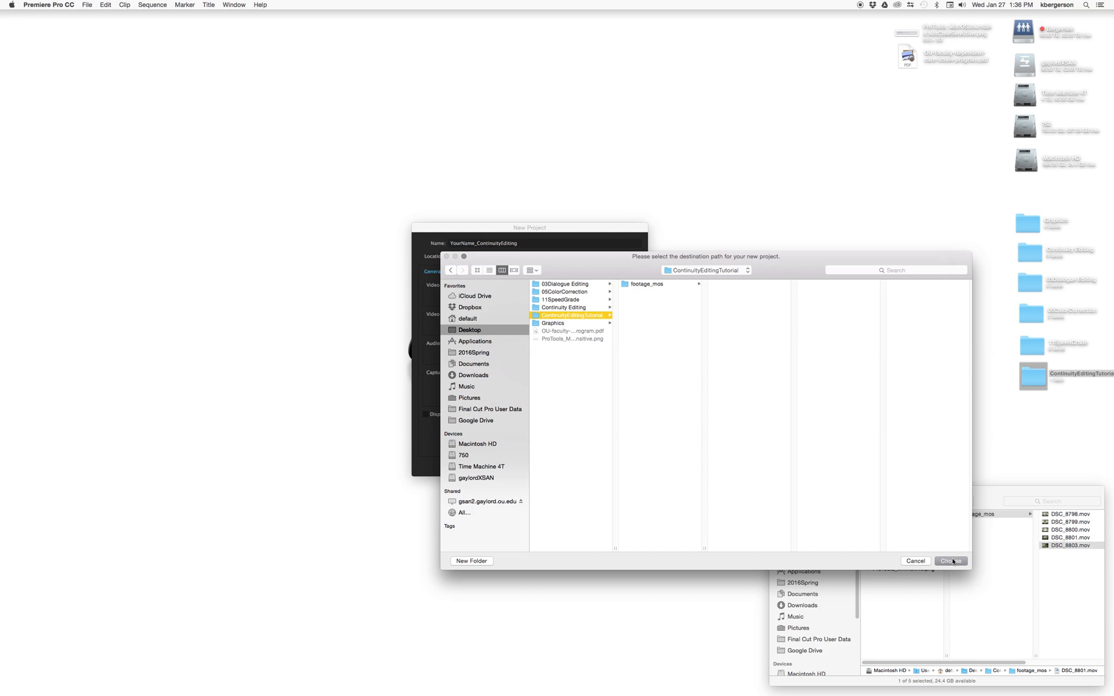
pyautogui.click(950, 561)
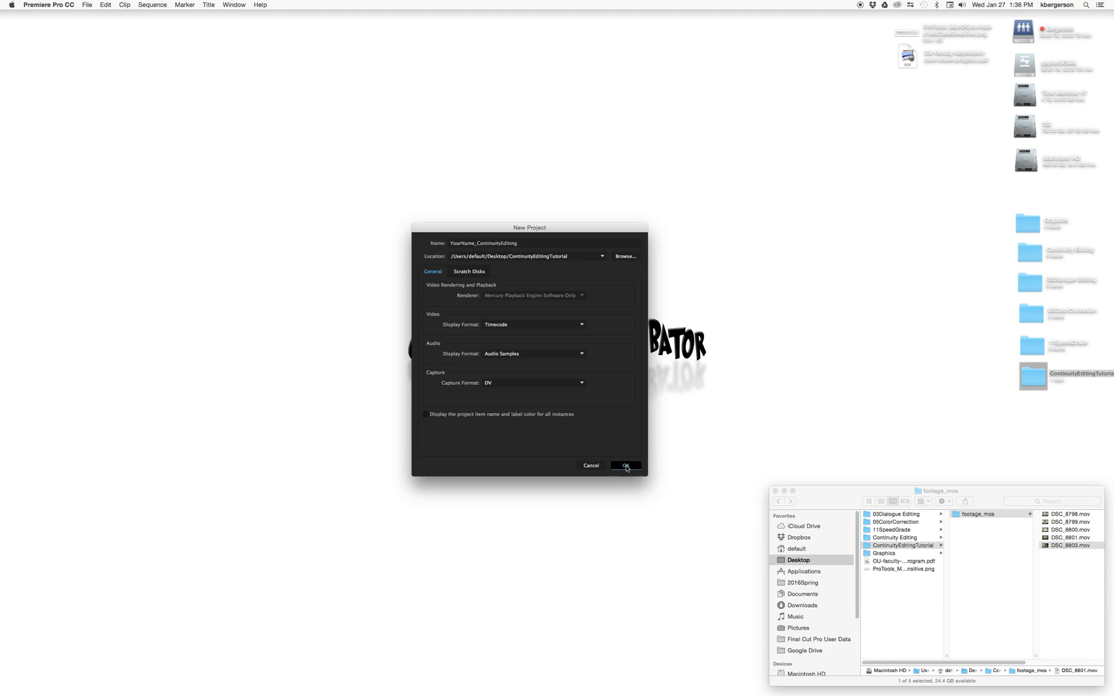
pyautogui.click(625, 465)
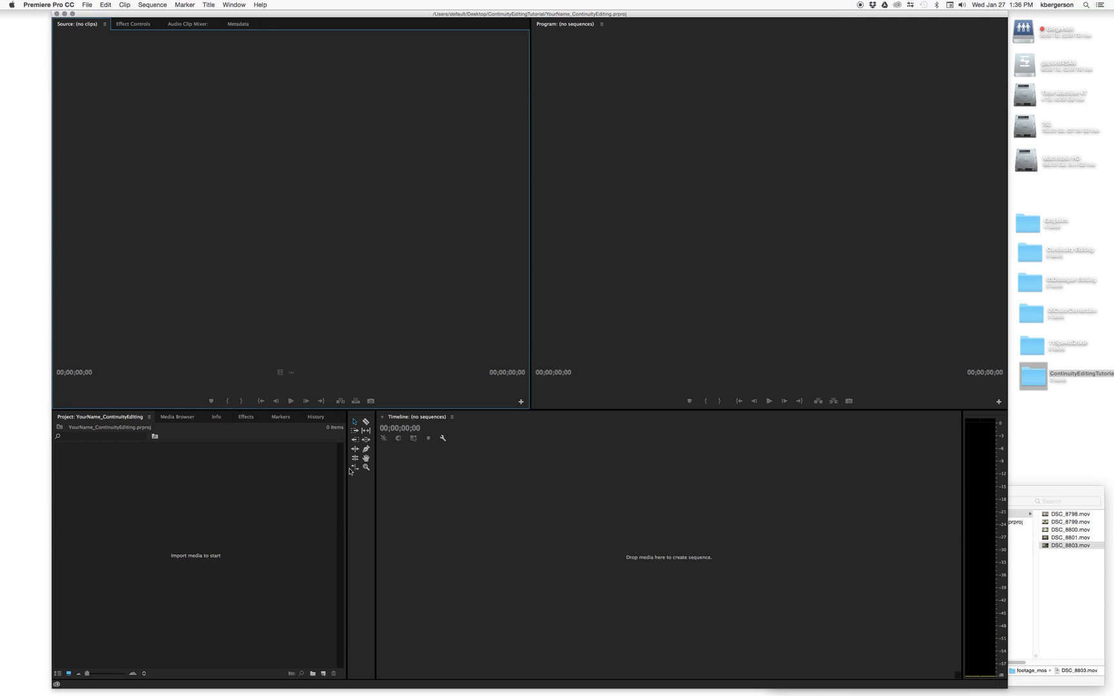
pyautogui.moveTo(272, 276)
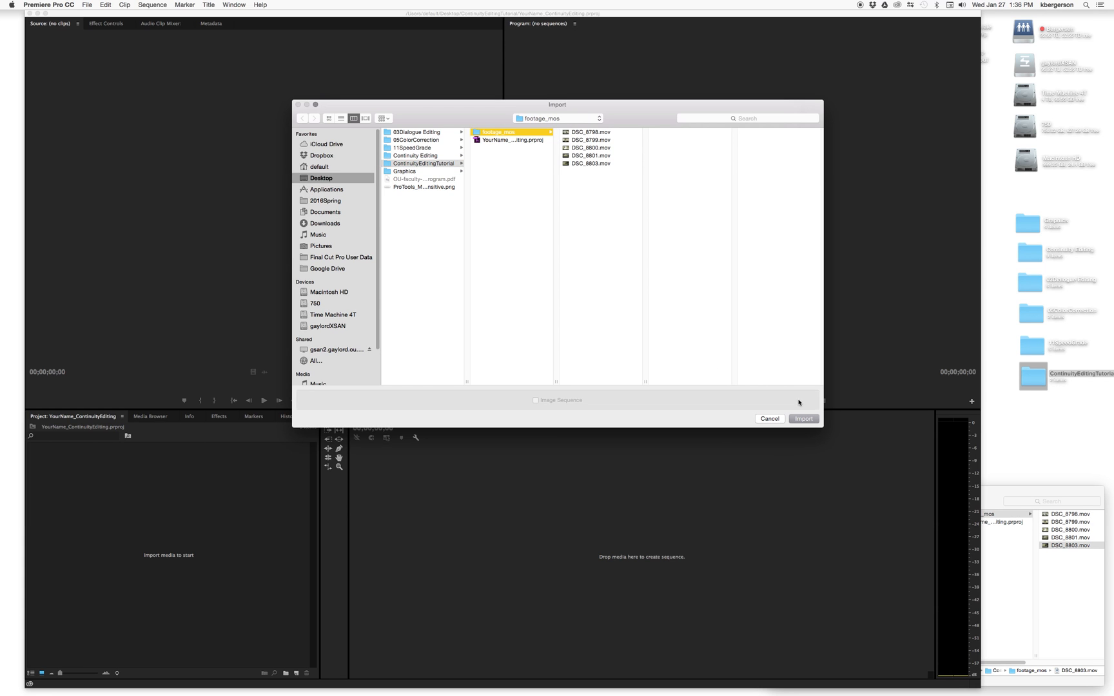
# Import the footage_mos folder and expand it to show clips DSC_8798 through DSC_8803.
pyautogui.click(803, 418)
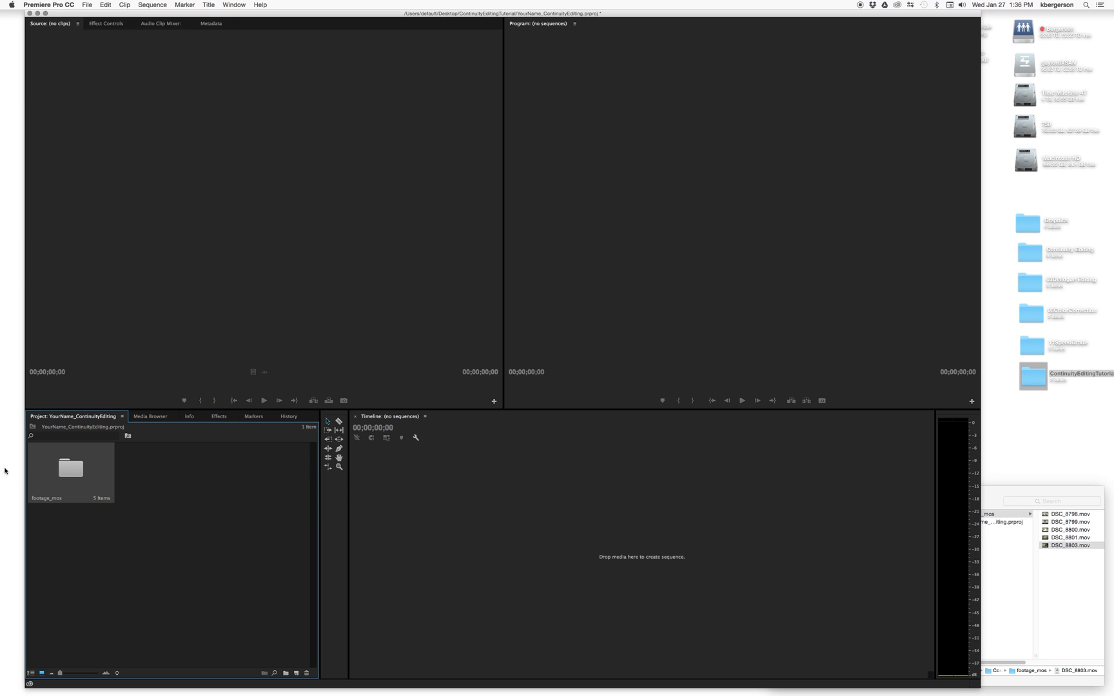
pyautogui.moveTo(133, 545)
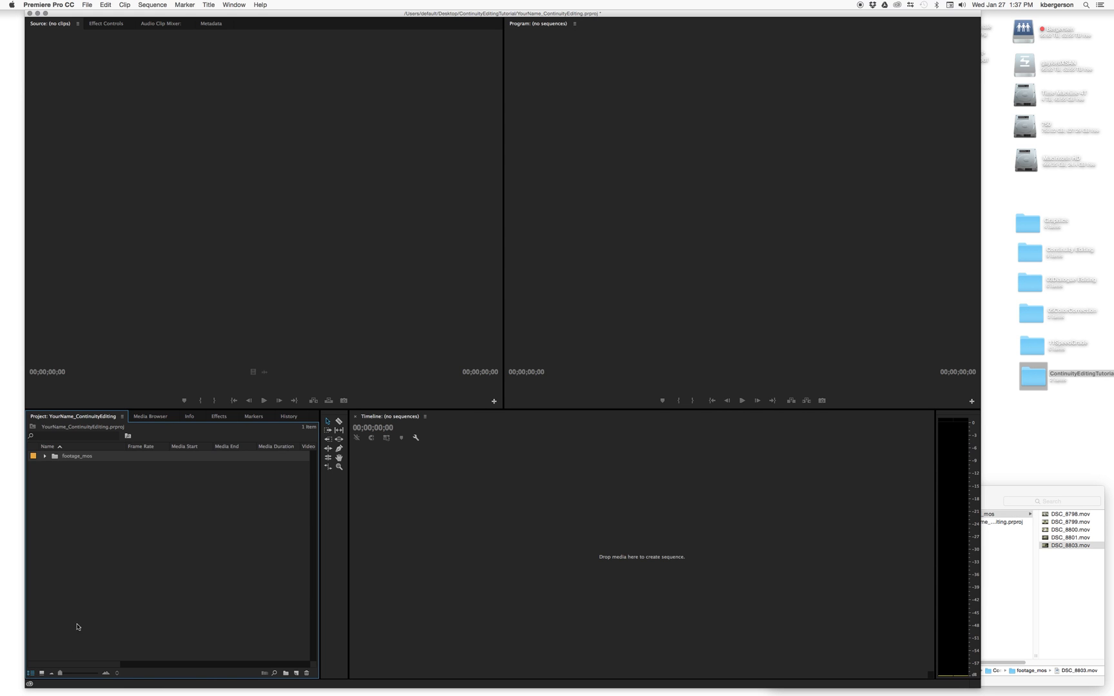
pyautogui.click(44, 455)
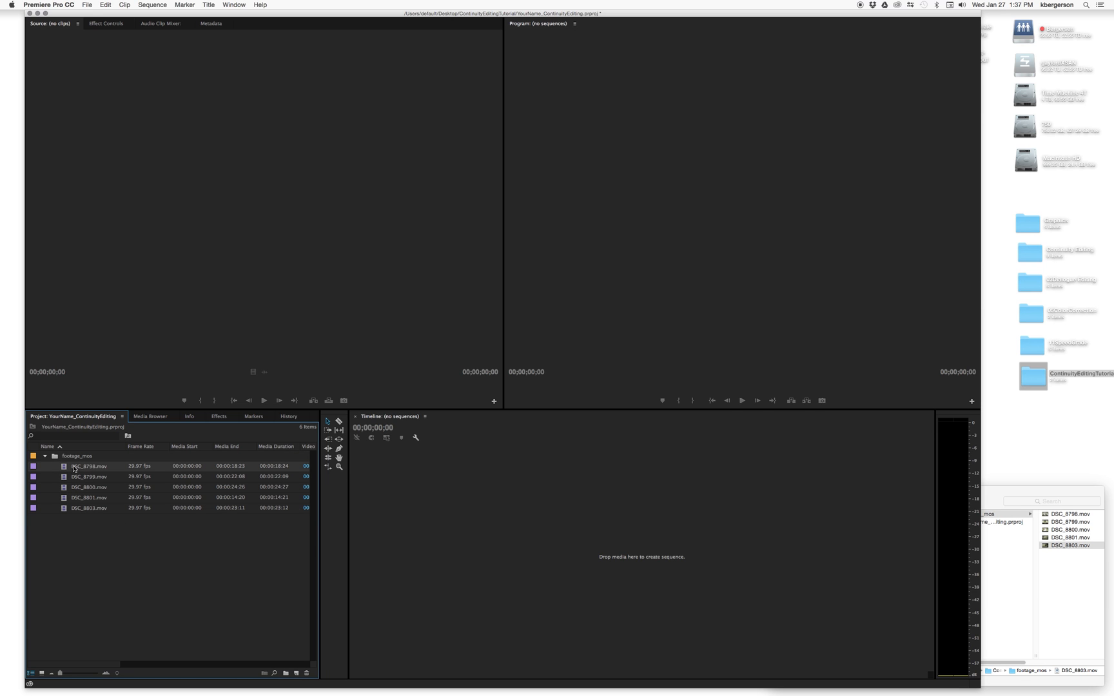
pyautogui.moveTo(452, 528)
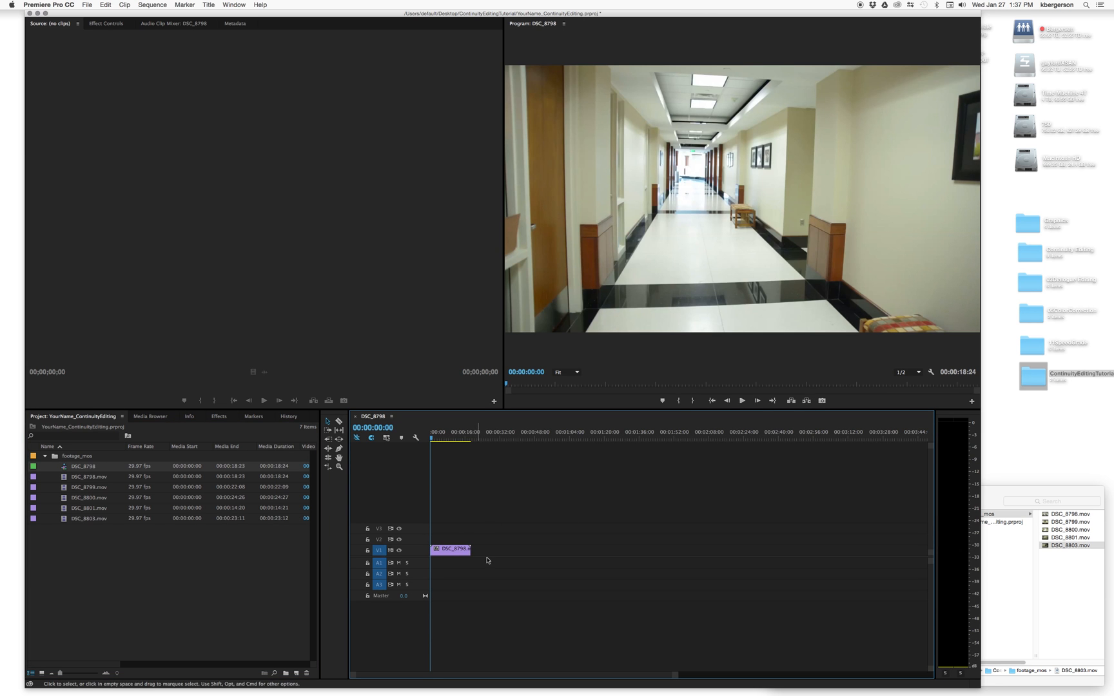
# Rename the DSC_8798 sequence in the Project panel to YourName_ContinuityEditing.
pyautogui.click(449, 437)
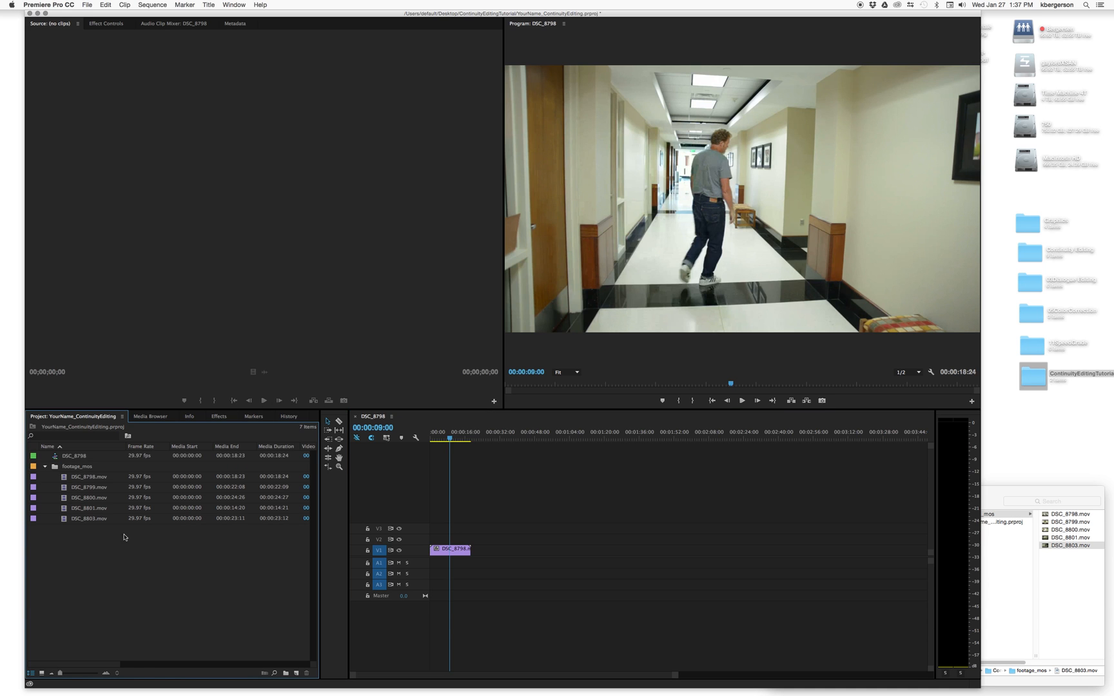
pyautogui.click(73, 455)
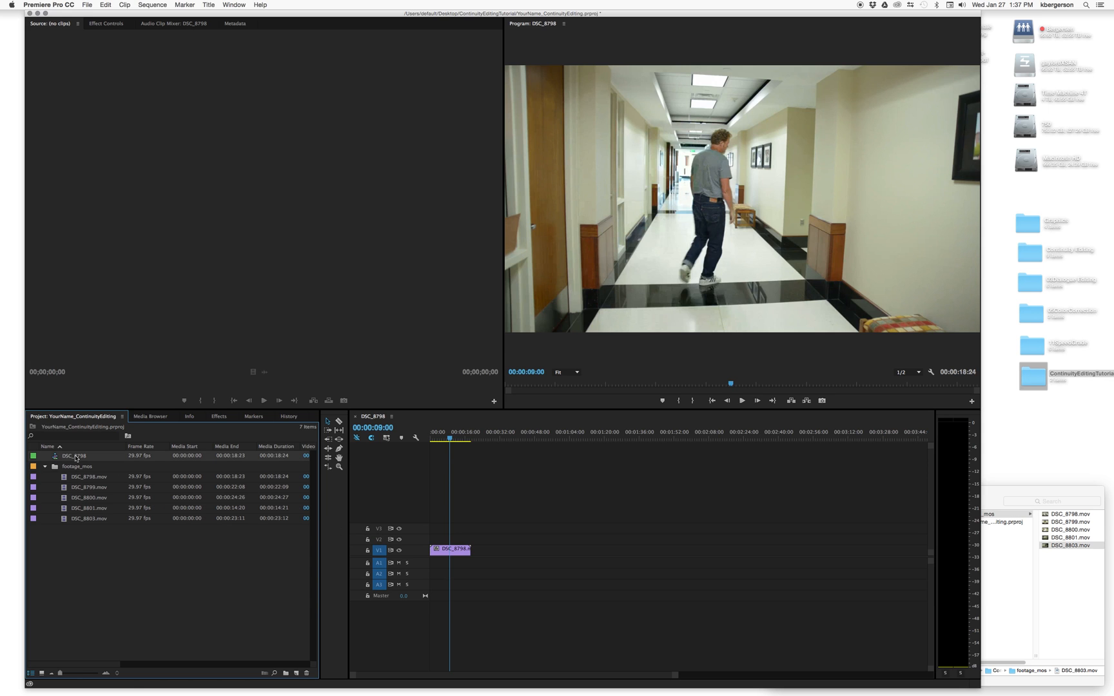
pyautogui.doubleClick(74, 456)
pyautogui.write('YourName_ContinuityEditing')
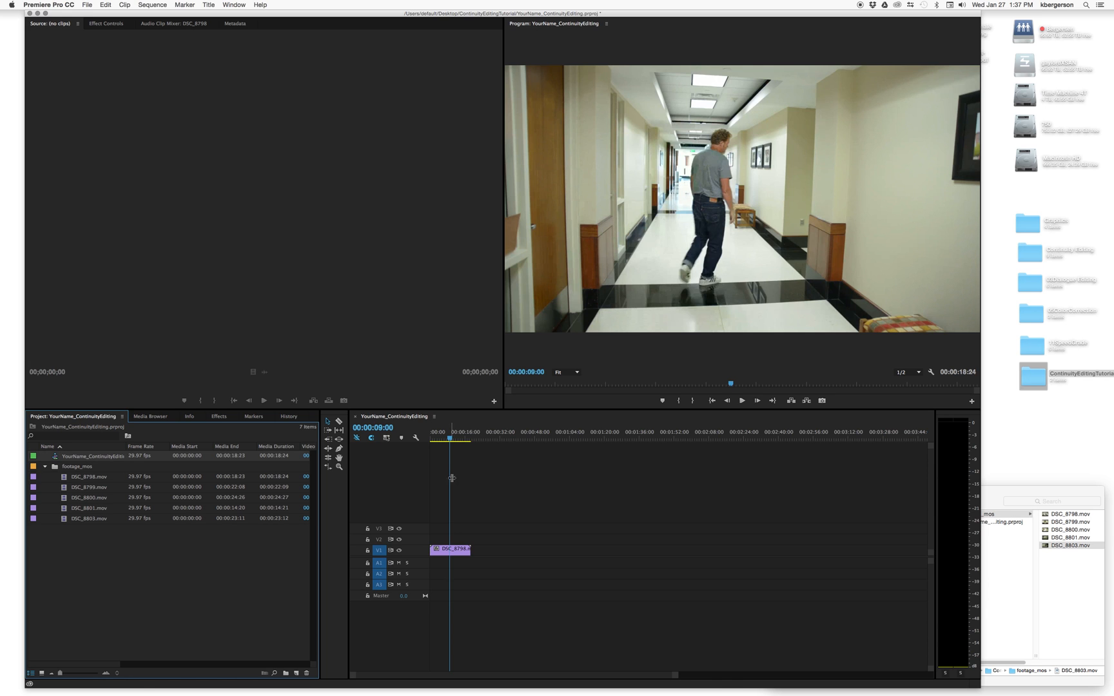
pyautogui.moveTo(674, 678)
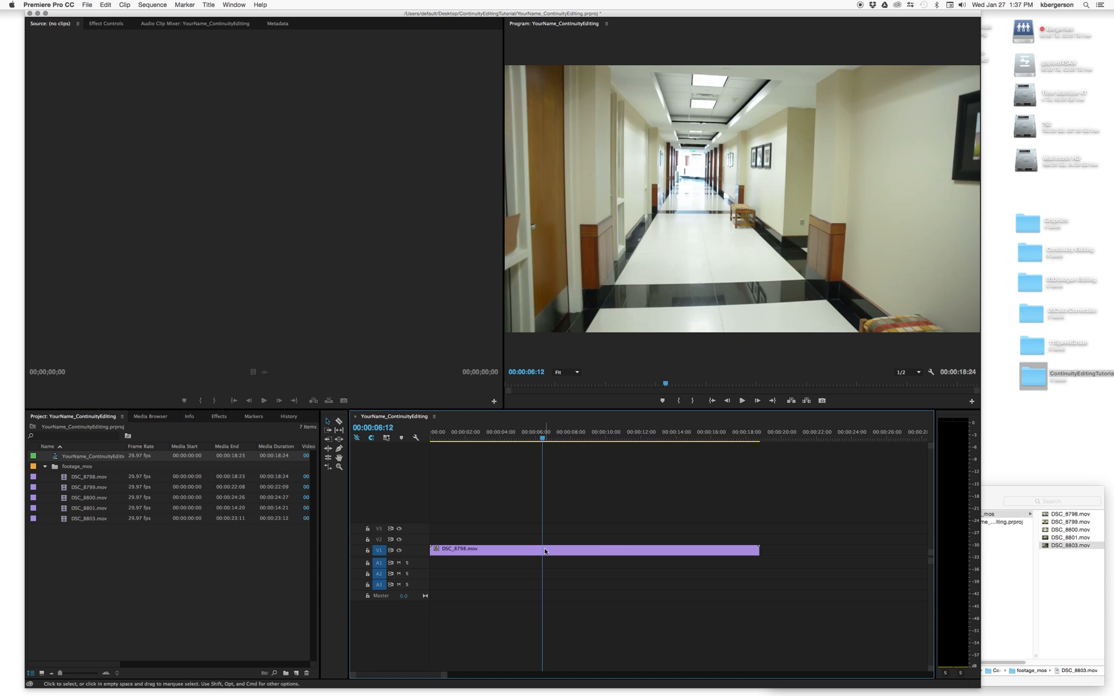
pyautogui.moveTo(540, 557)
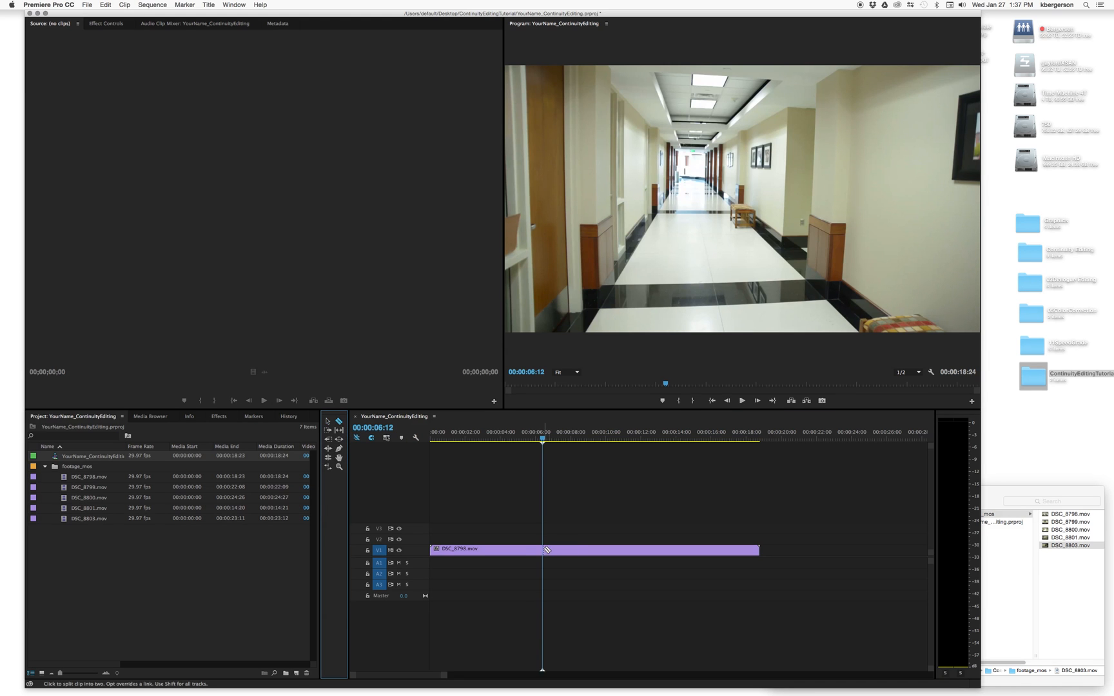
# Split the DSC_8798 hallway clip at 6 seconds 12 frames and remove its unwanted part.
pyautogui.click(542, 549)
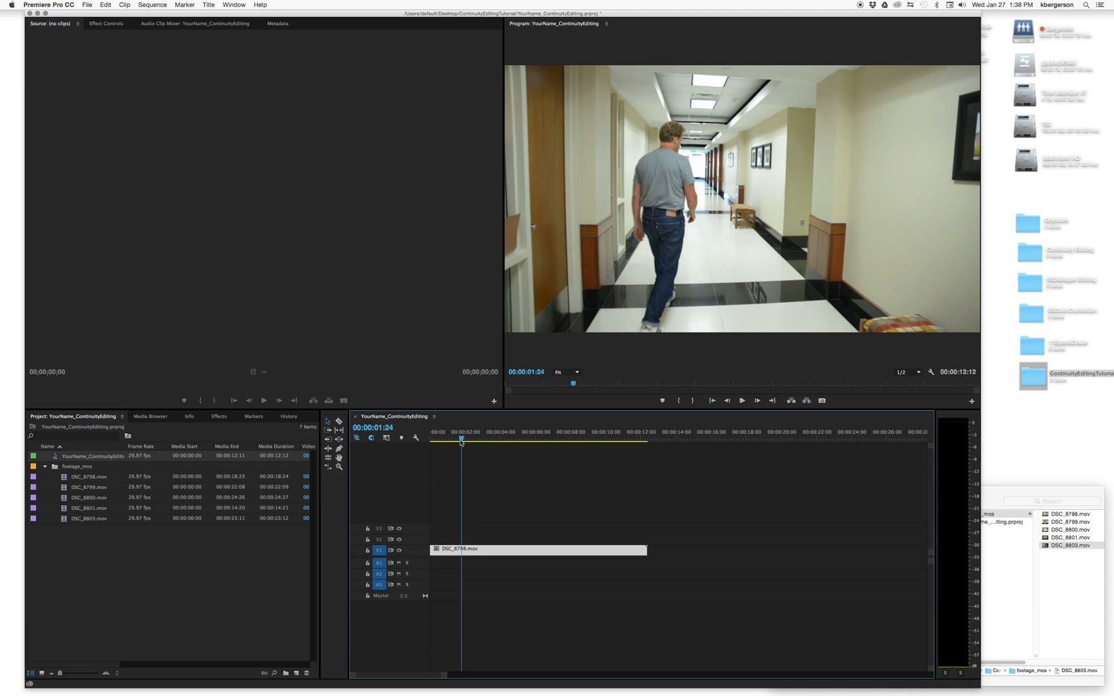
pyautogui.moveTo(461, 439); pyautogui.dragTo(457, 439)
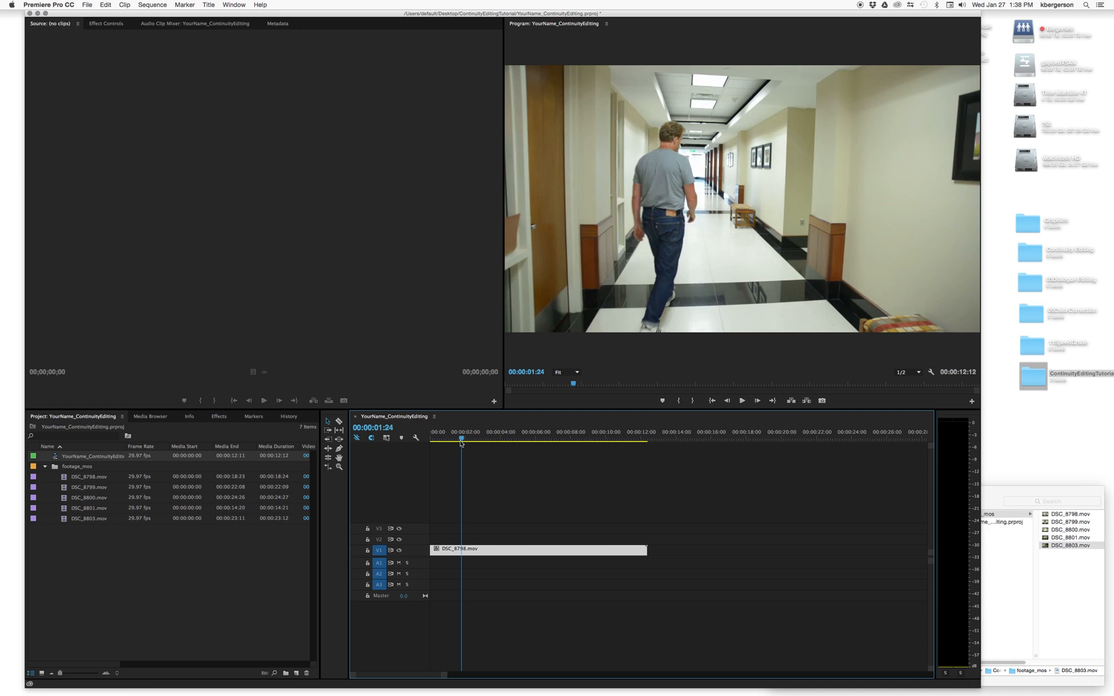
pyautogui.moveTo(643, 549)
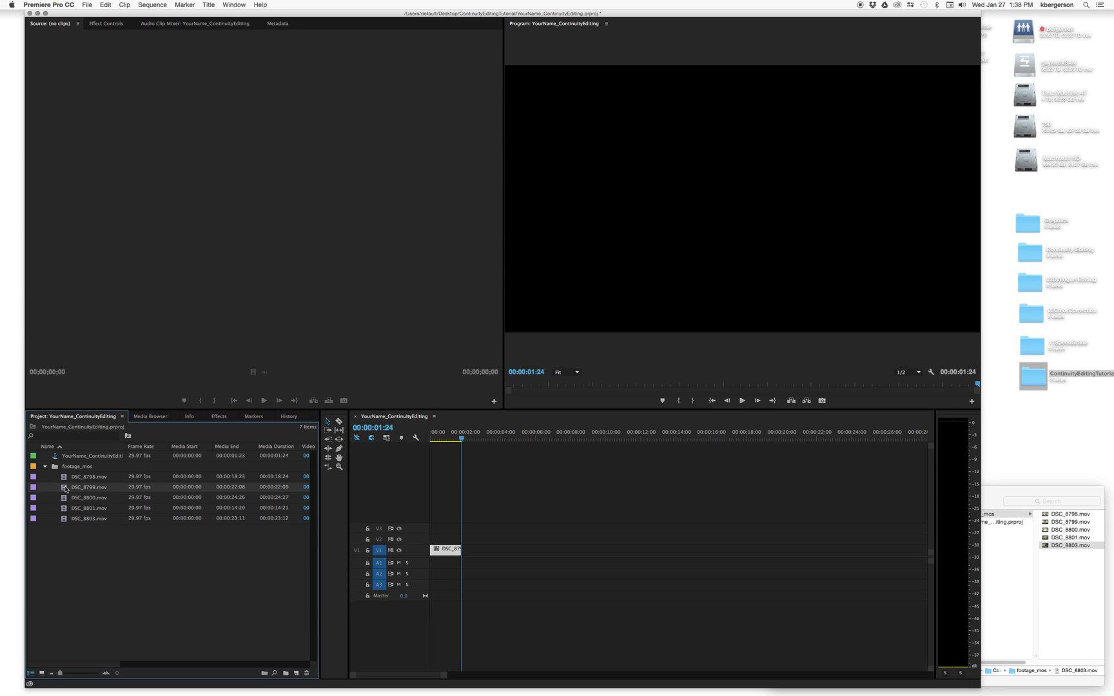
# Add trimmed DSC_8800 and DSC_8803 shots after DSC_8798, making the sequence 5:10.
pyautogui.doubleClick(88, 486)
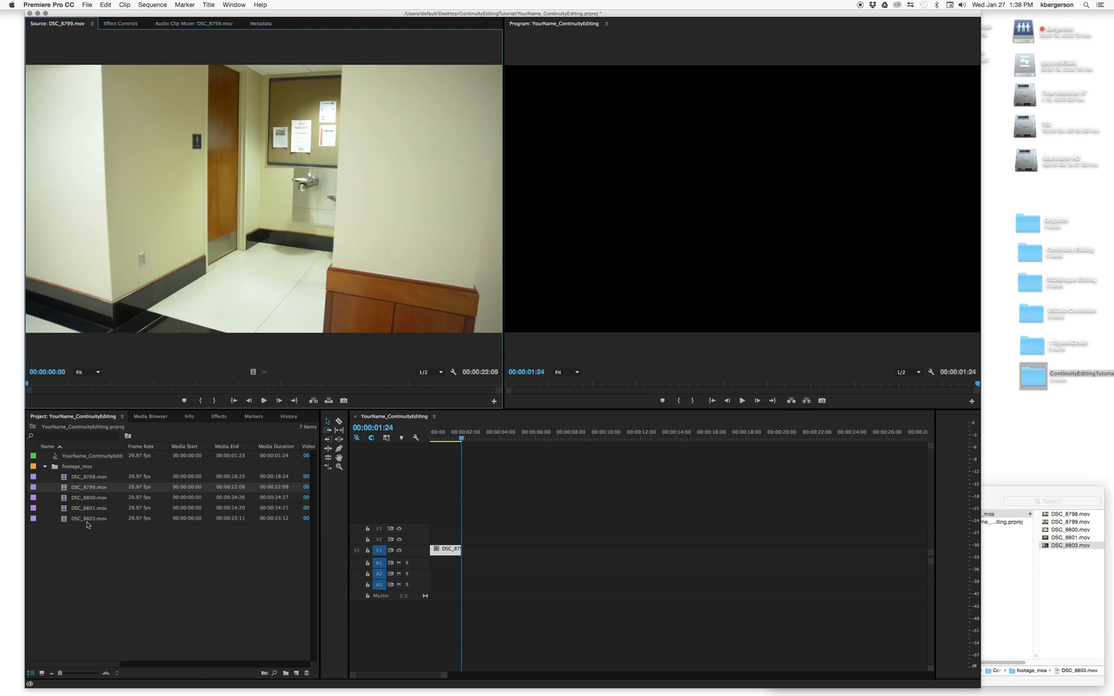
pyautogui.doubleClick(88, 497)
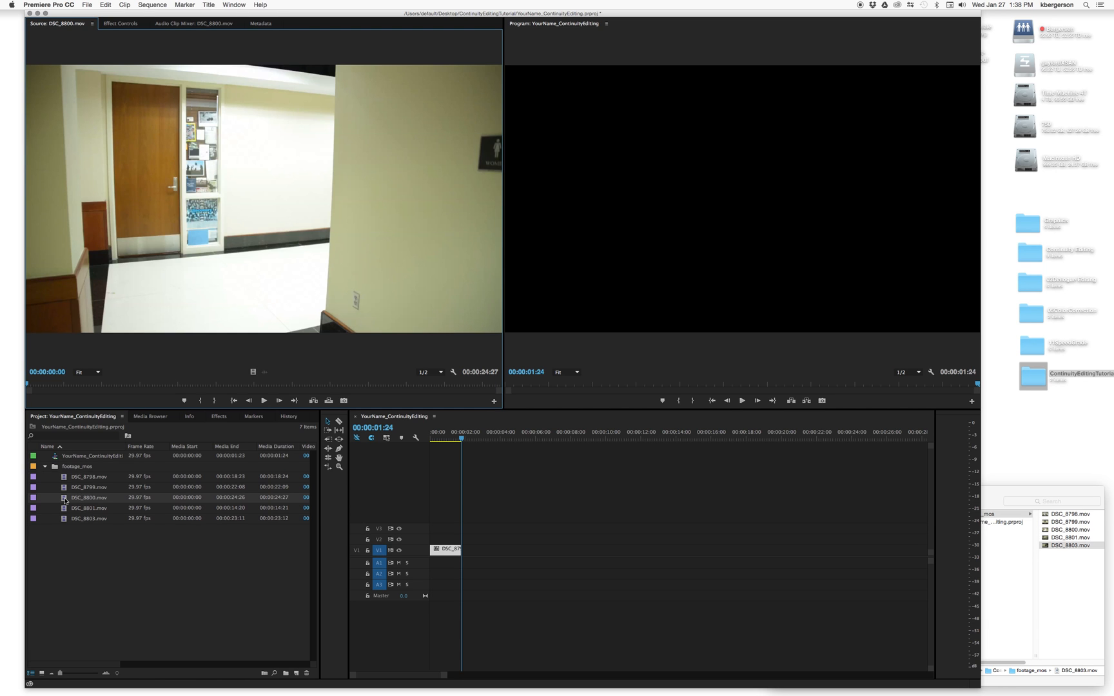
pyautogui.moveTo(32, 386)
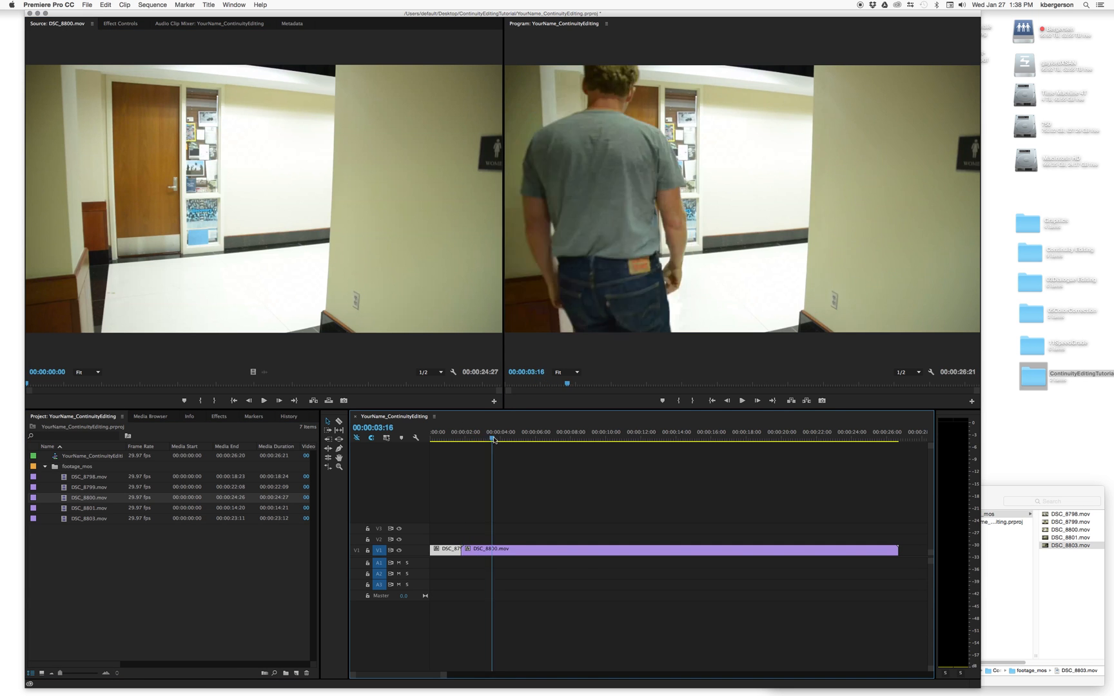
pyautogui.click(571, 438)
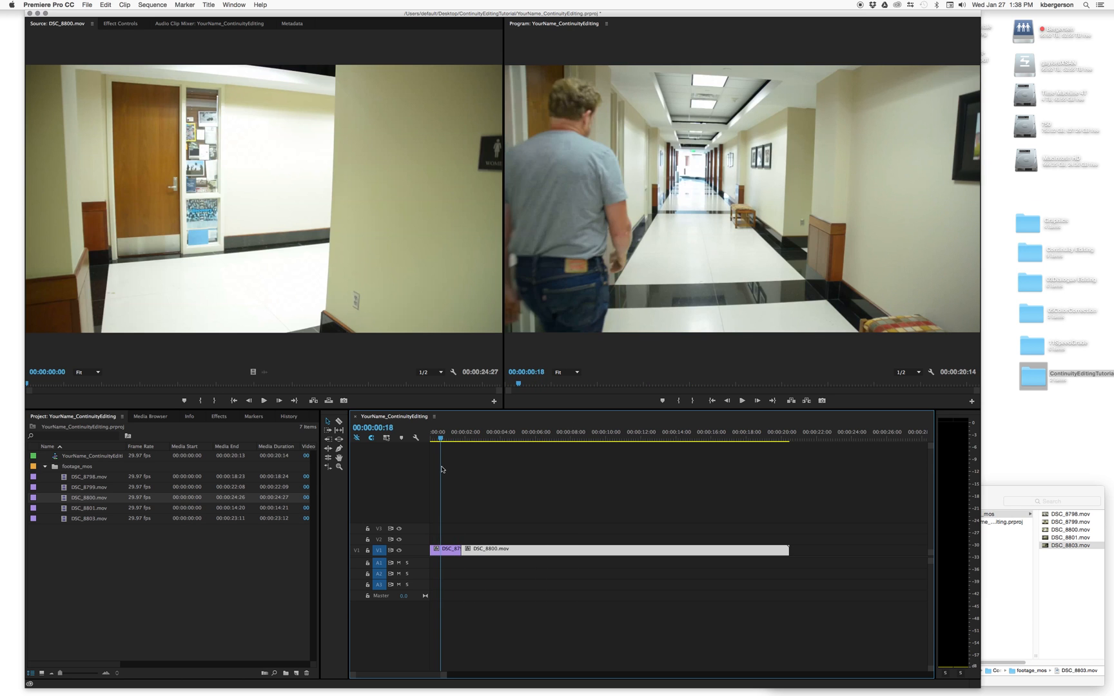
pyautogui.click(468, 432)
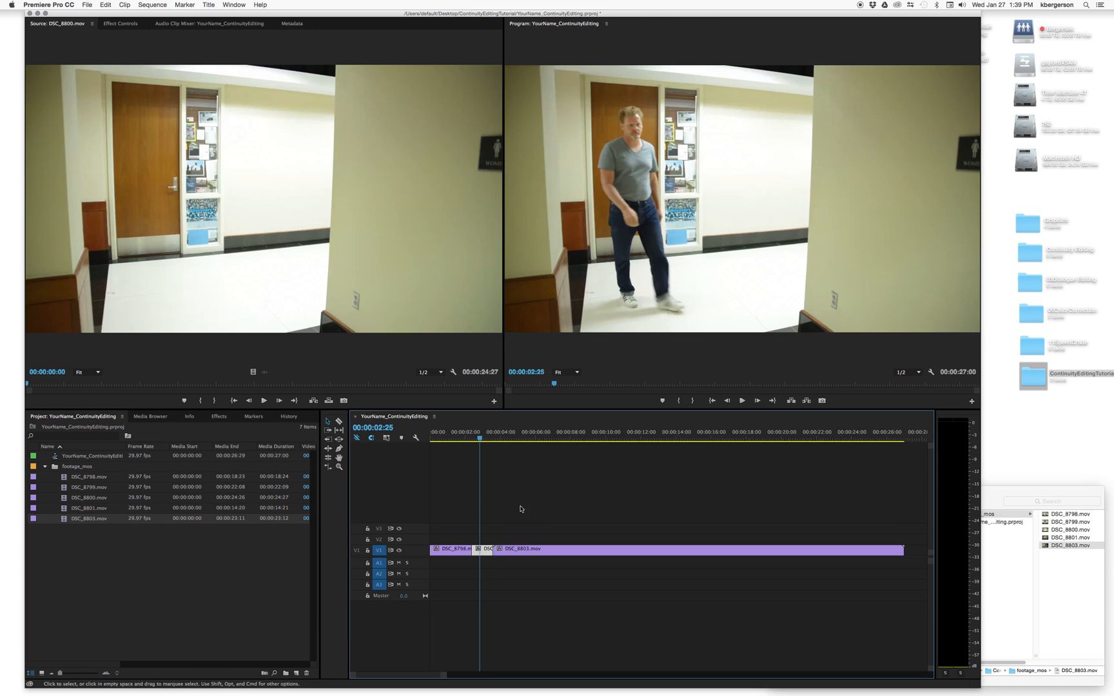
pyautogui.click(548, 439)
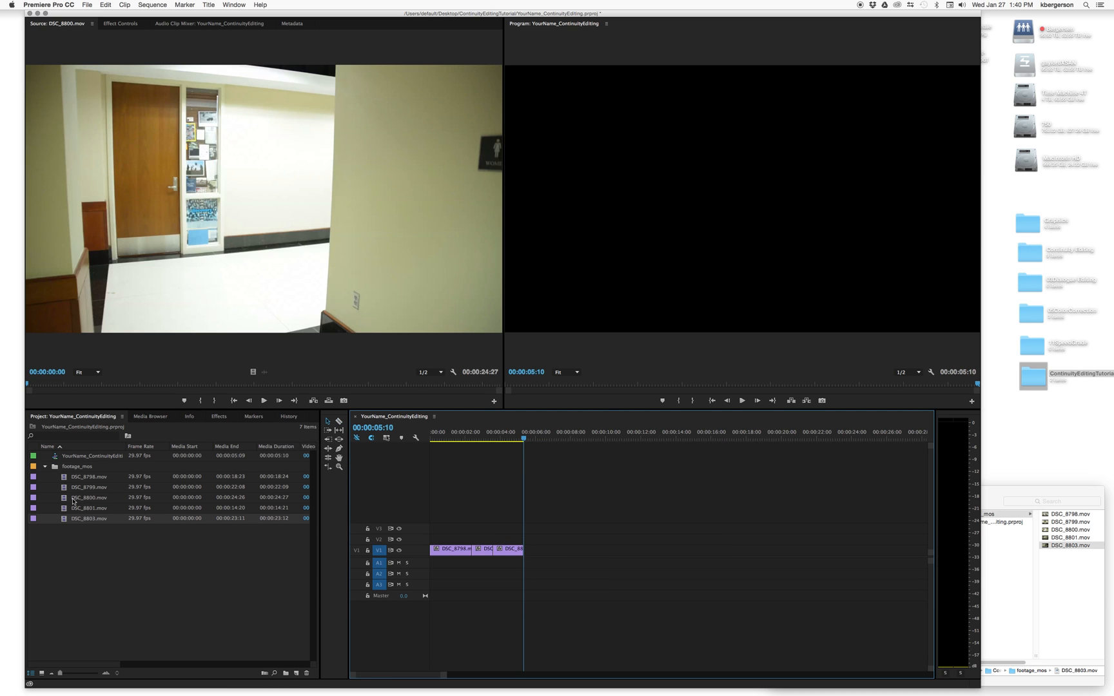
# Mark a portion of fountain clip DSC_8801 and place it at the sequence end.
pyautogui.doubleClick(89, 507)
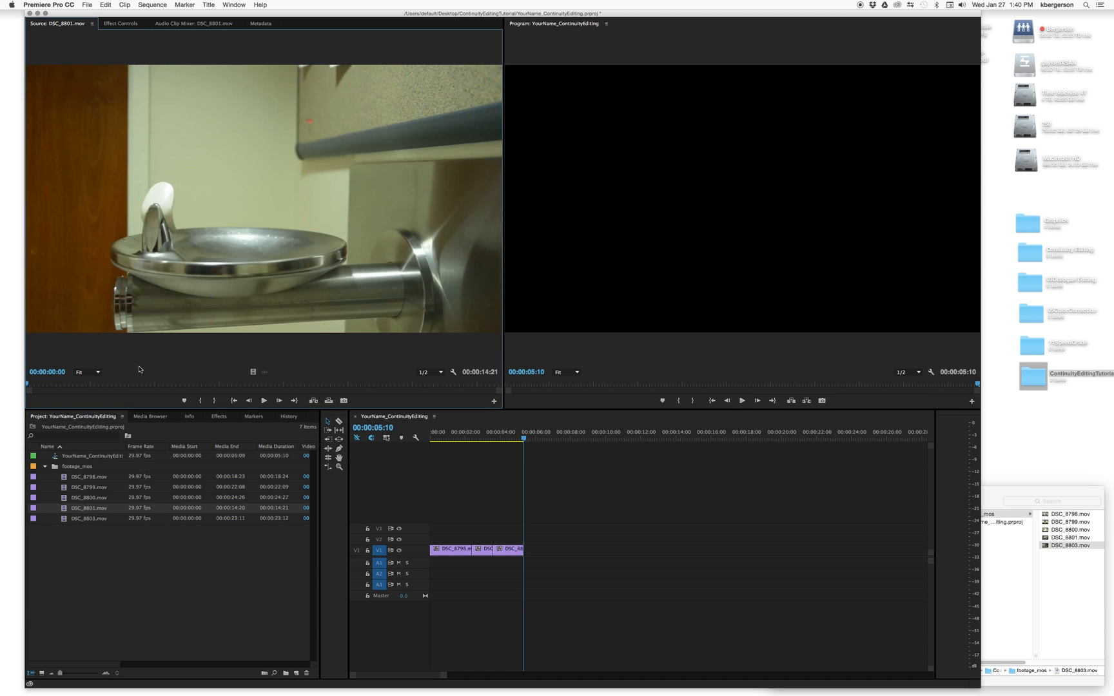
pyautogui.moveTo(67, 508)
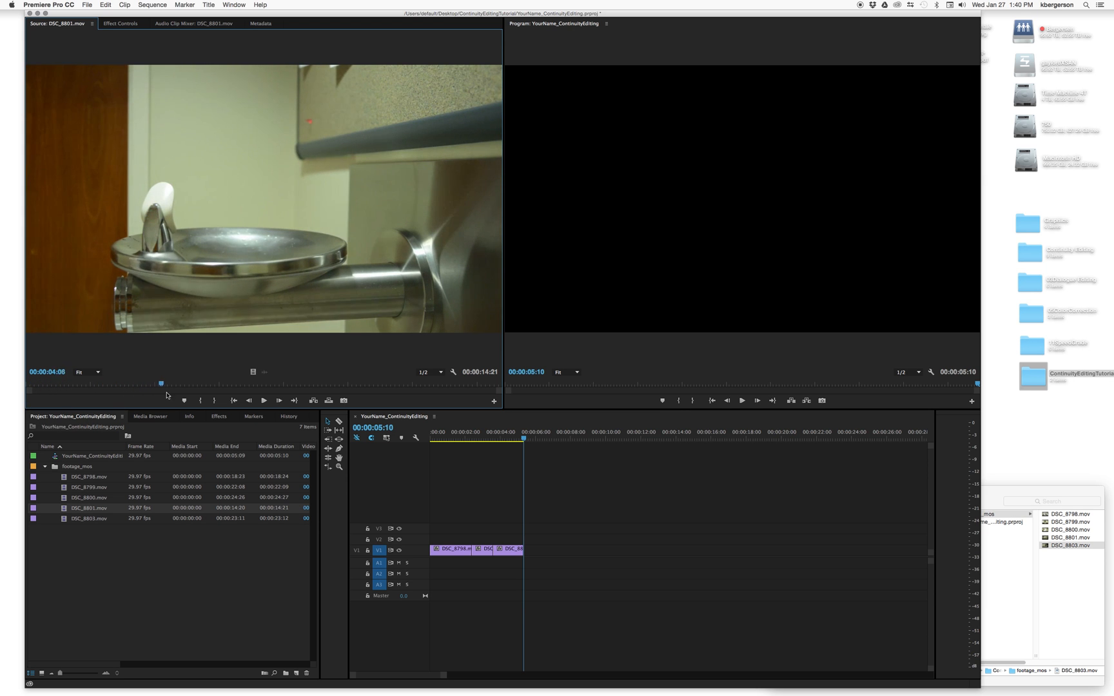
pyautogui.moveTo(162, 383); pyautogui.dragTo(179, 383)
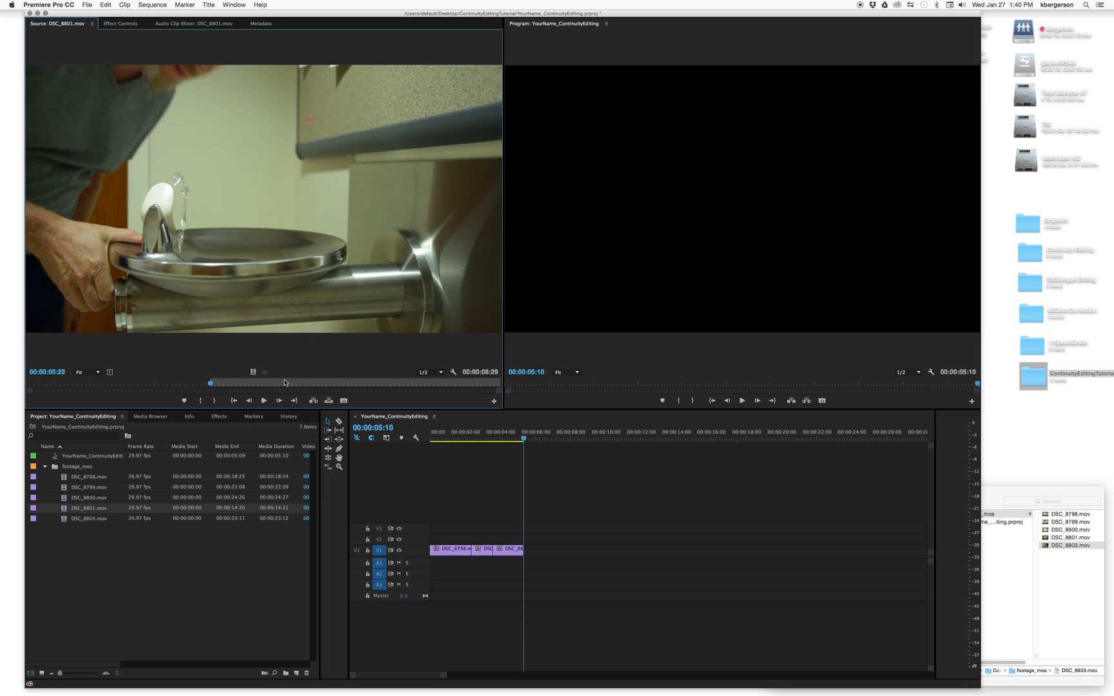
pyautogui.moveTo(90, 508); pyautogui.dragTo(600, 541)
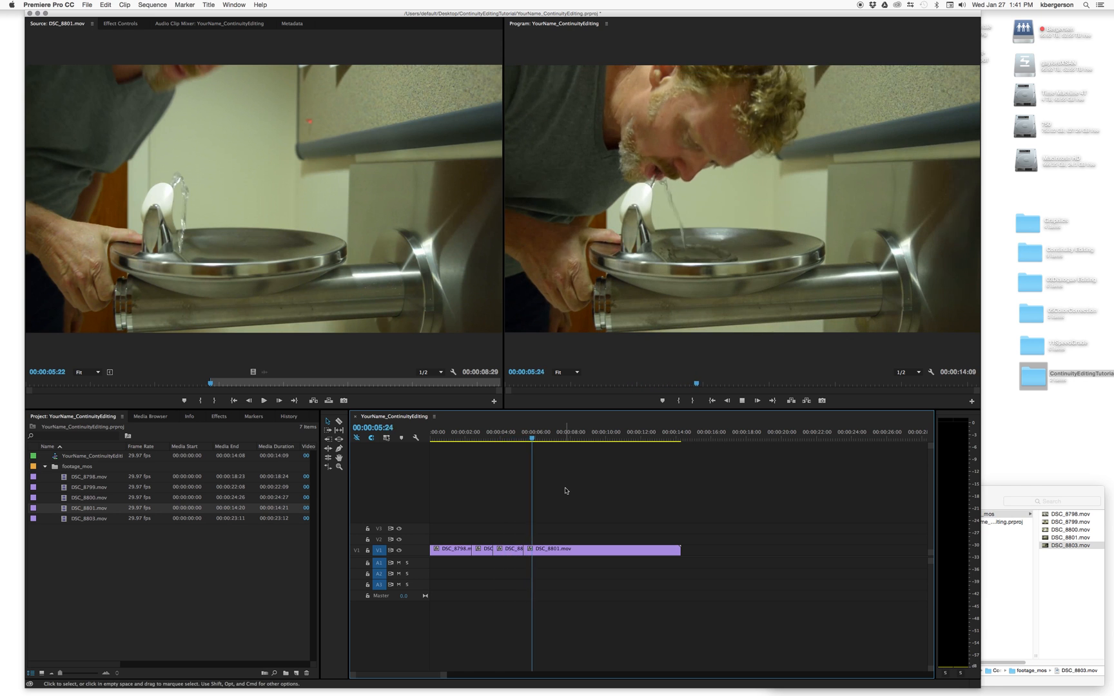
# Split fountain clip DSC_8801 at 00:00:09:03 and remove the tail after the cut.
pyautogui.click(554, 432)
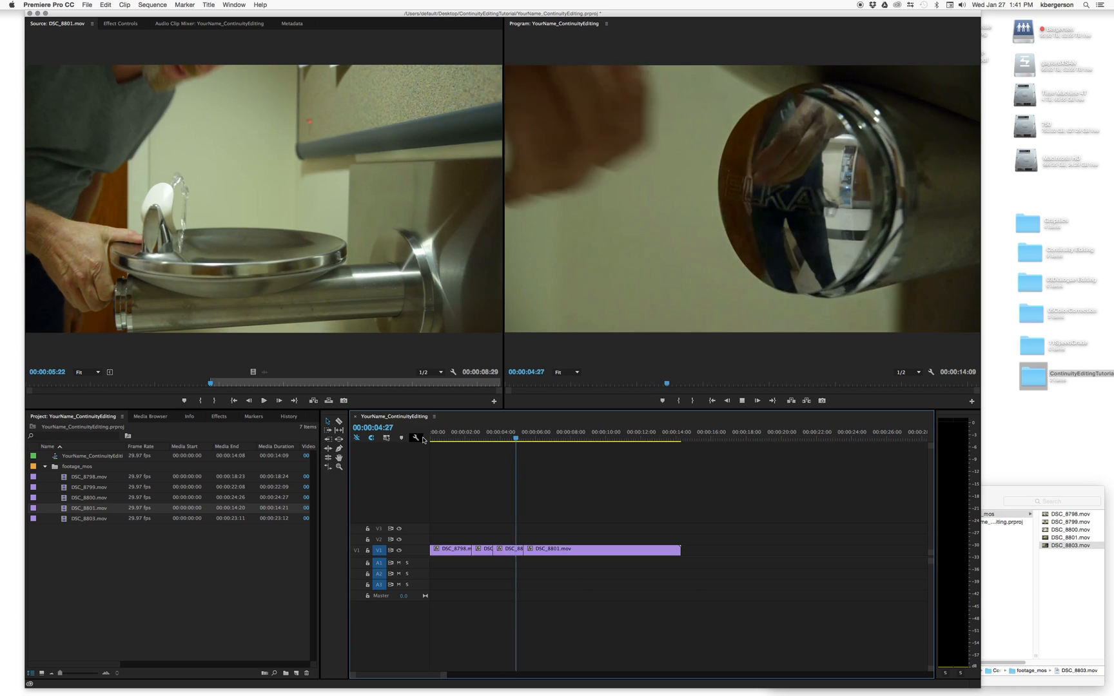
pyautogui.click(551, 439)
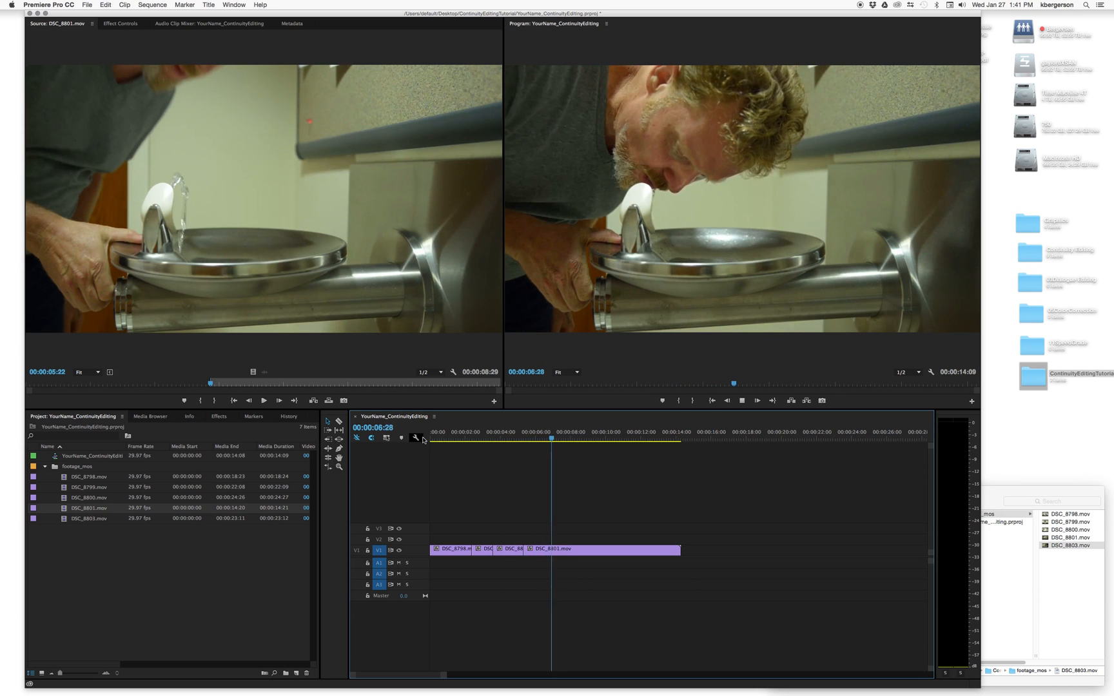
pyautogui.click(480, 431)
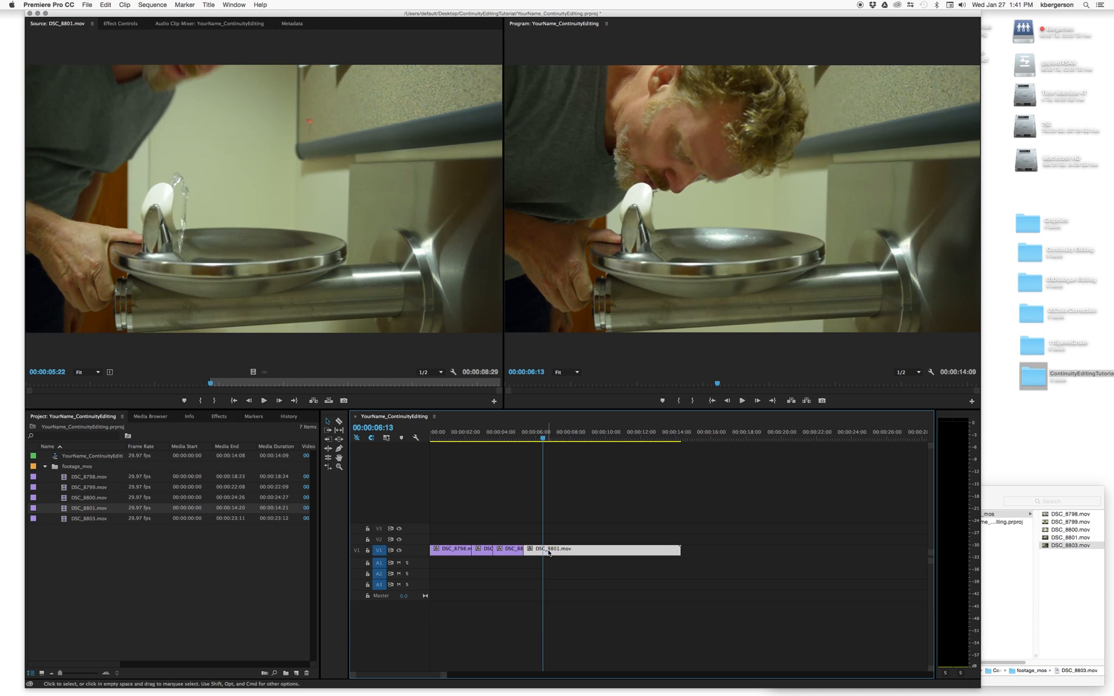
pyautogui.moveTo(522, 548); pyautogui.dragTo(534, 548)
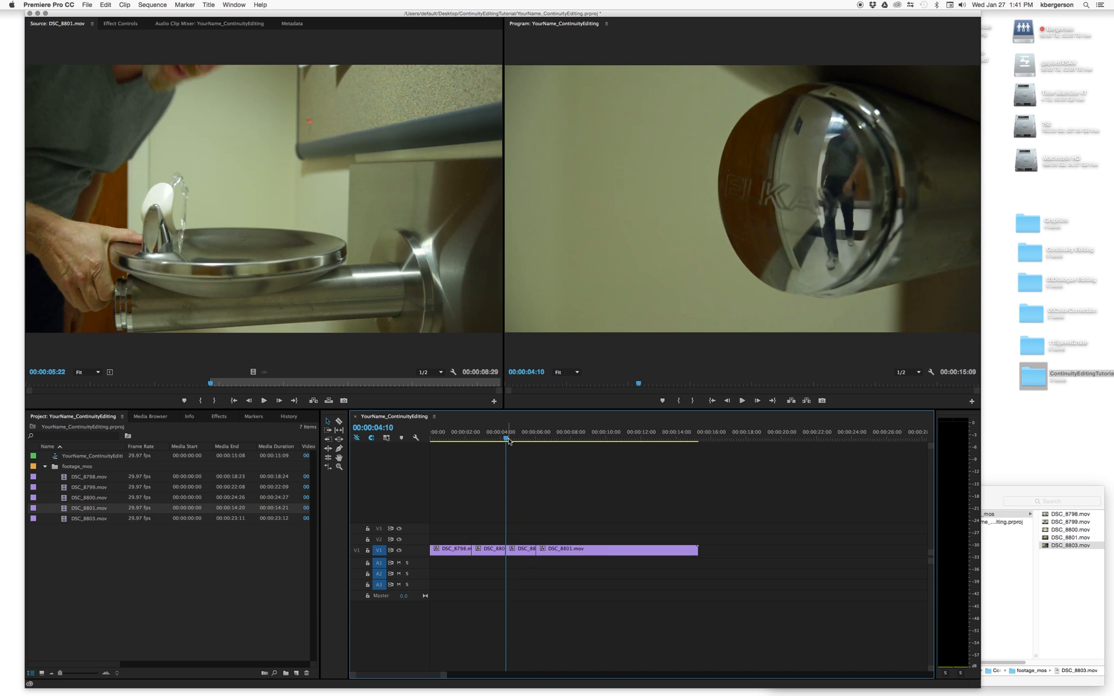
pyautogui.click(440, 432)
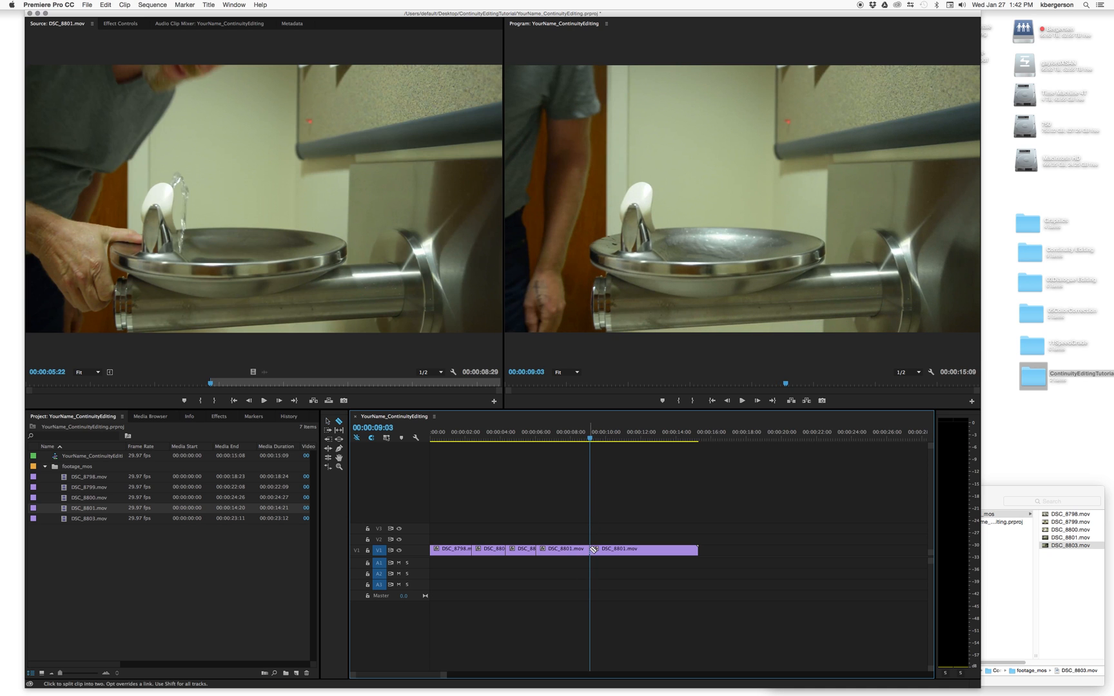
pyautogui.click(640, 549)
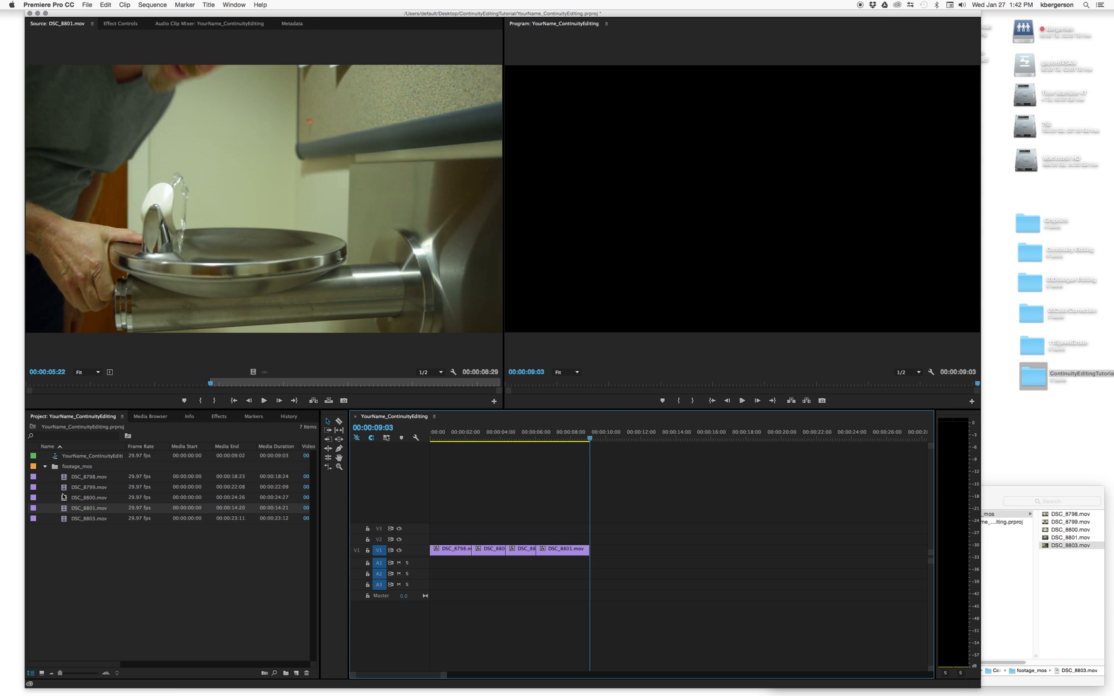
# Add DSC_8799 after the fountain shot, trimmed so the sequence runs 00:00:12:26.
pyautogui.doubleClick(90, 497)
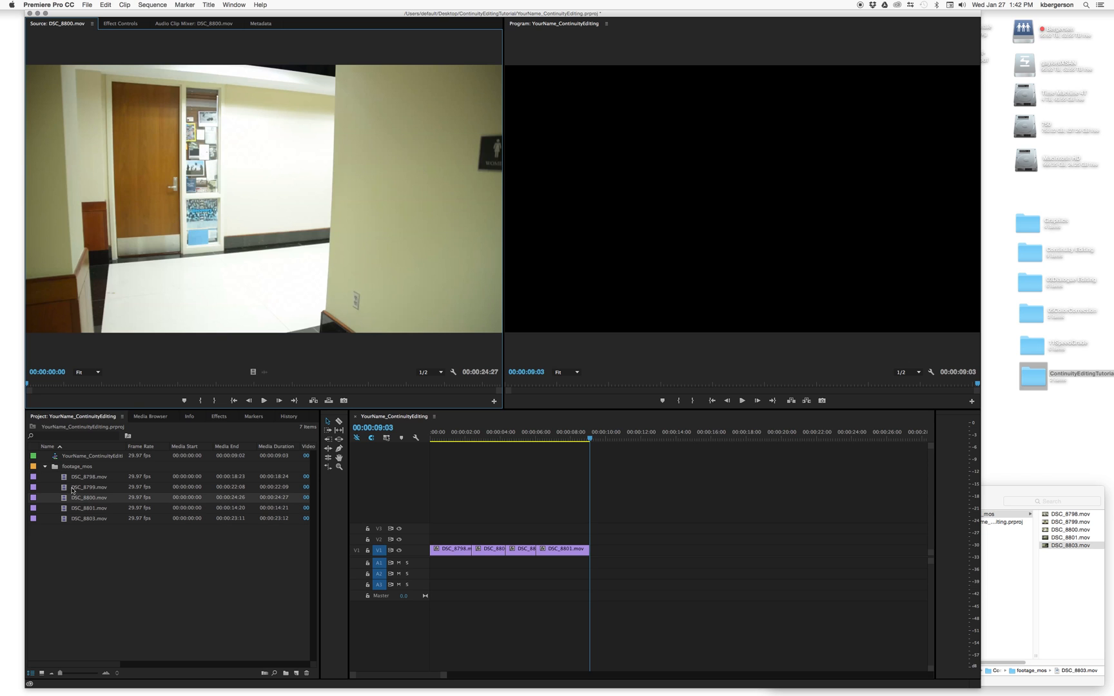
pyautogui.doubleClick(89, 487)
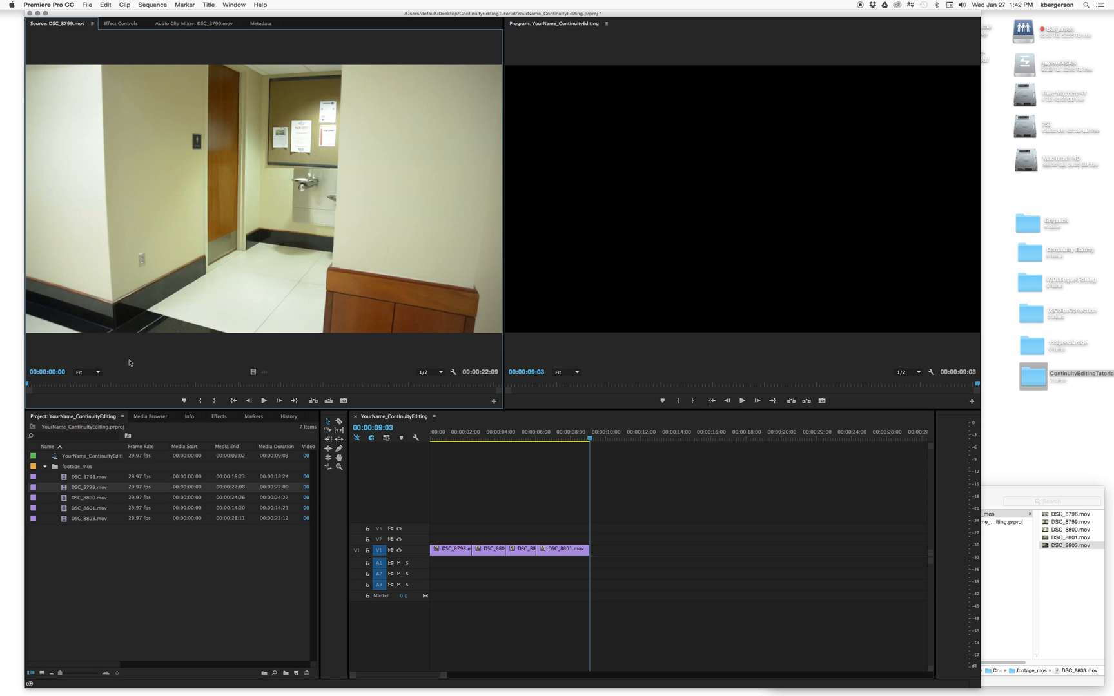
pyautogui.moveTo(85, 483)
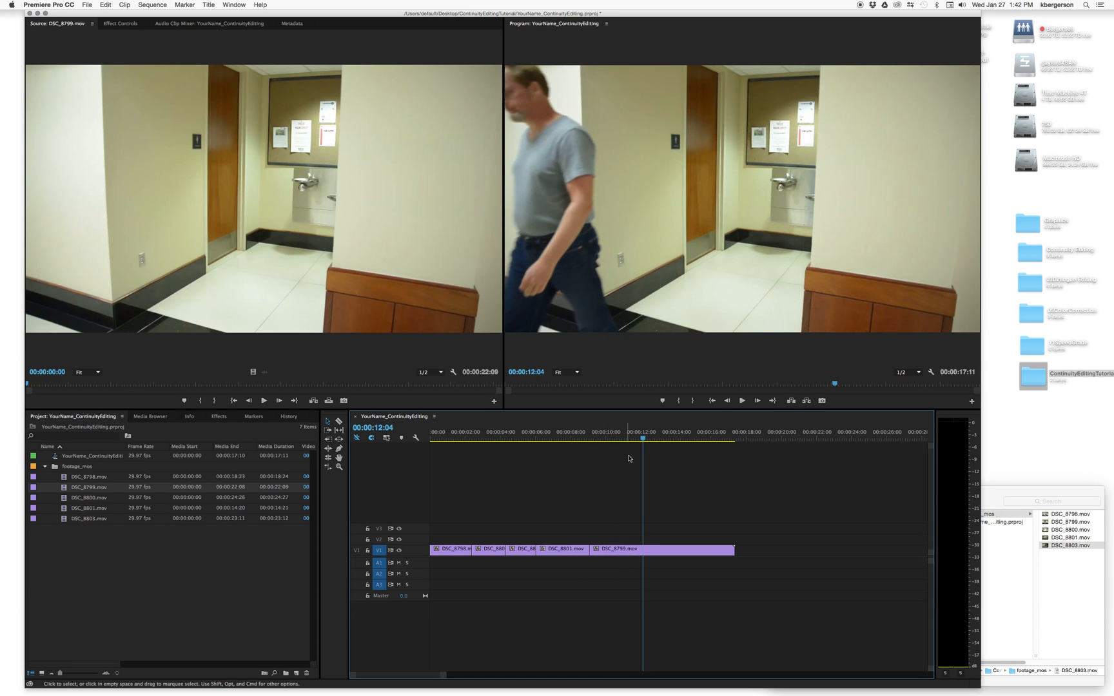
pyautogui.click(641, 438)
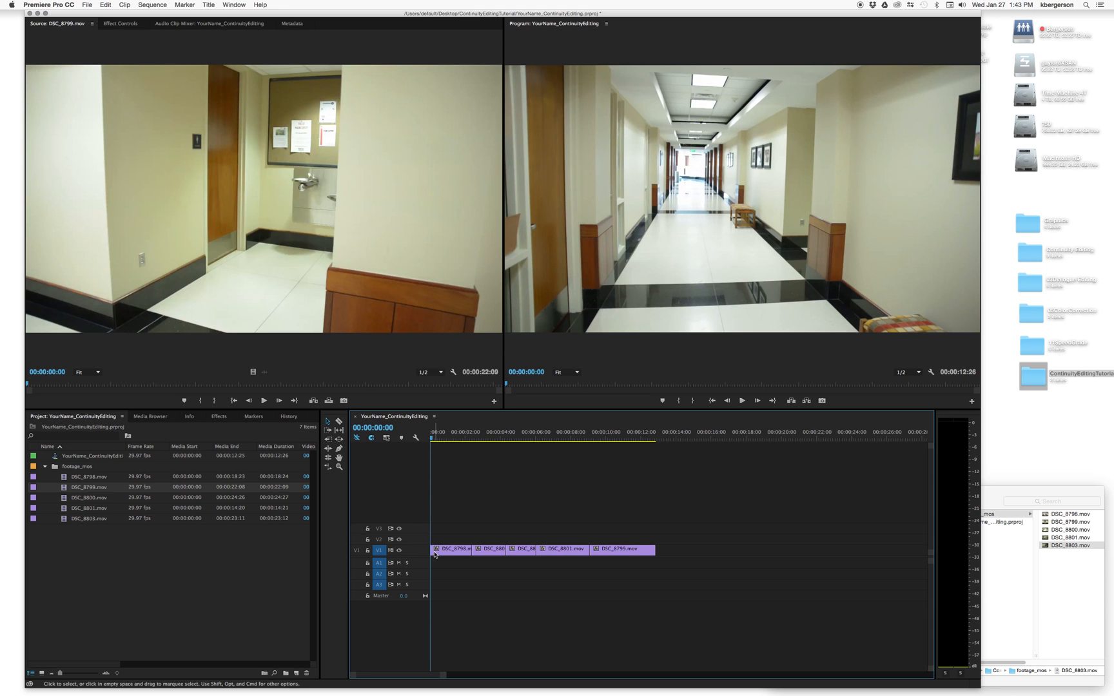
# Apply a default cross dissolve at the start of the first clip.
pyautogui.click(453, 549)
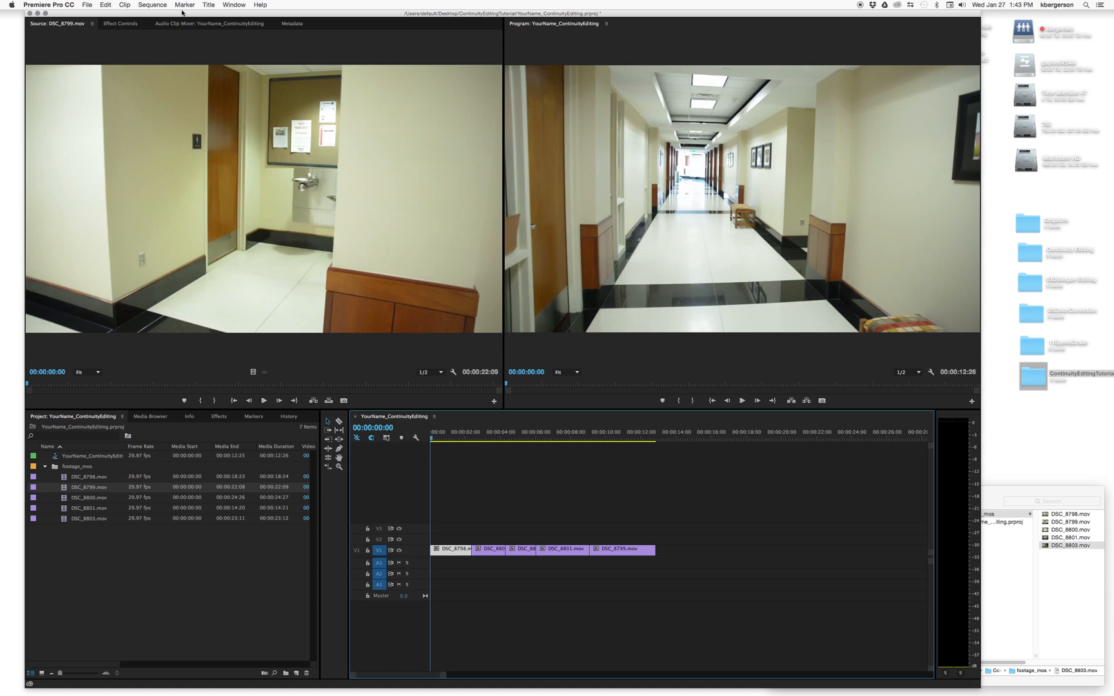
pyautogui.click(152, 5)
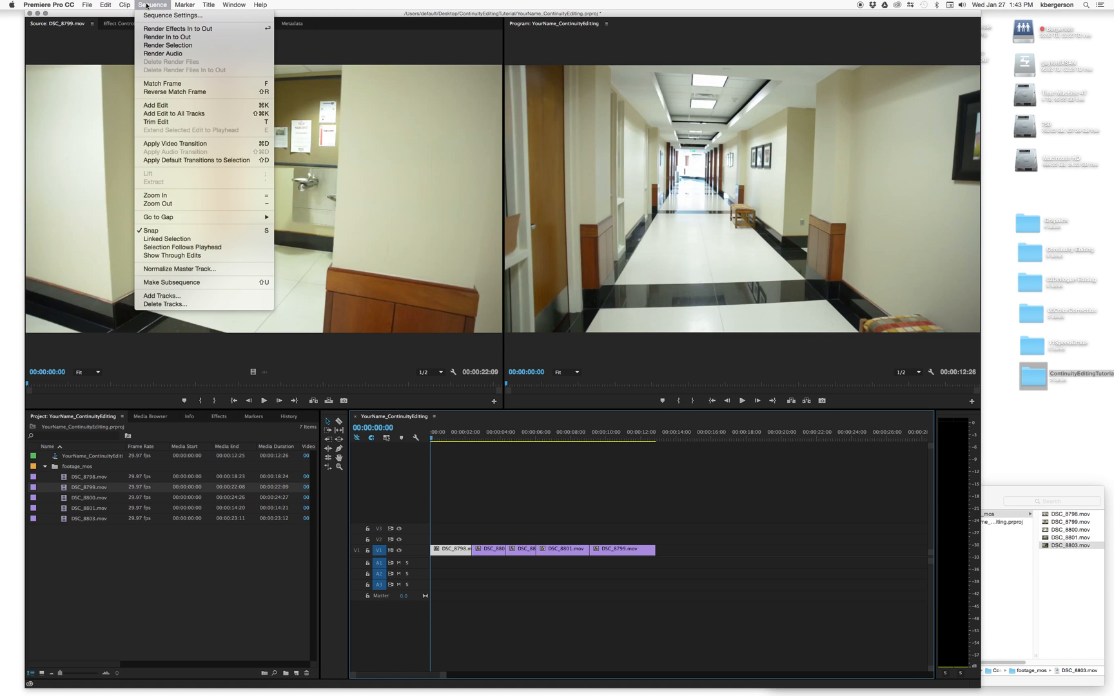
pyautogui.moveTo(156, 121)
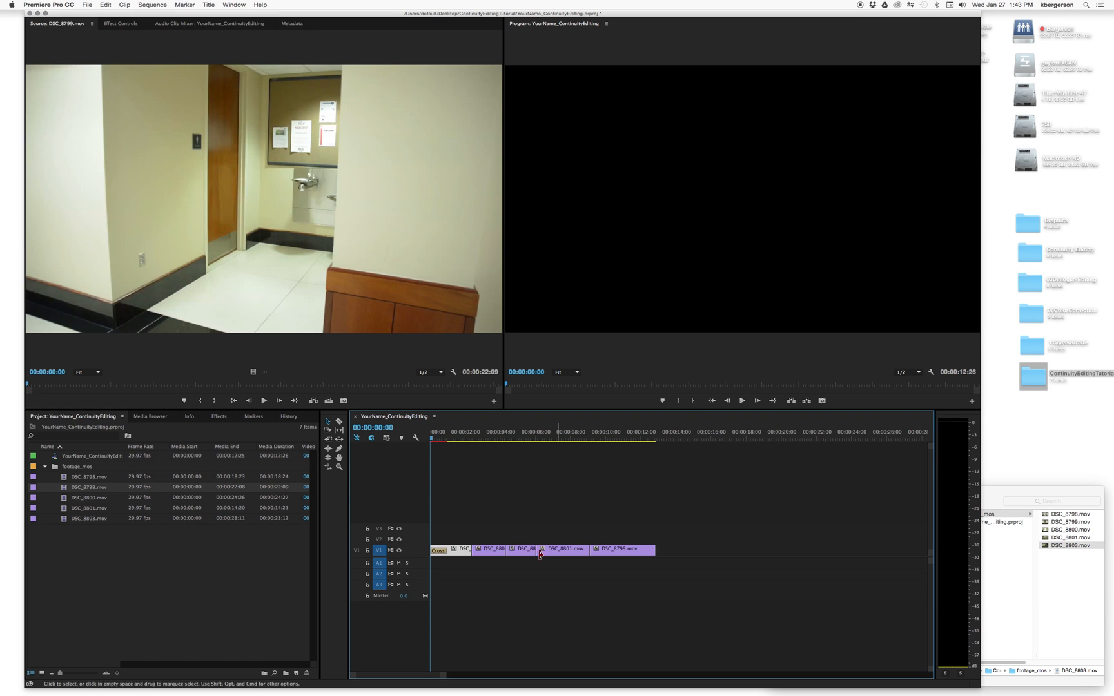
pyautogui.doubleClick(437, 550)
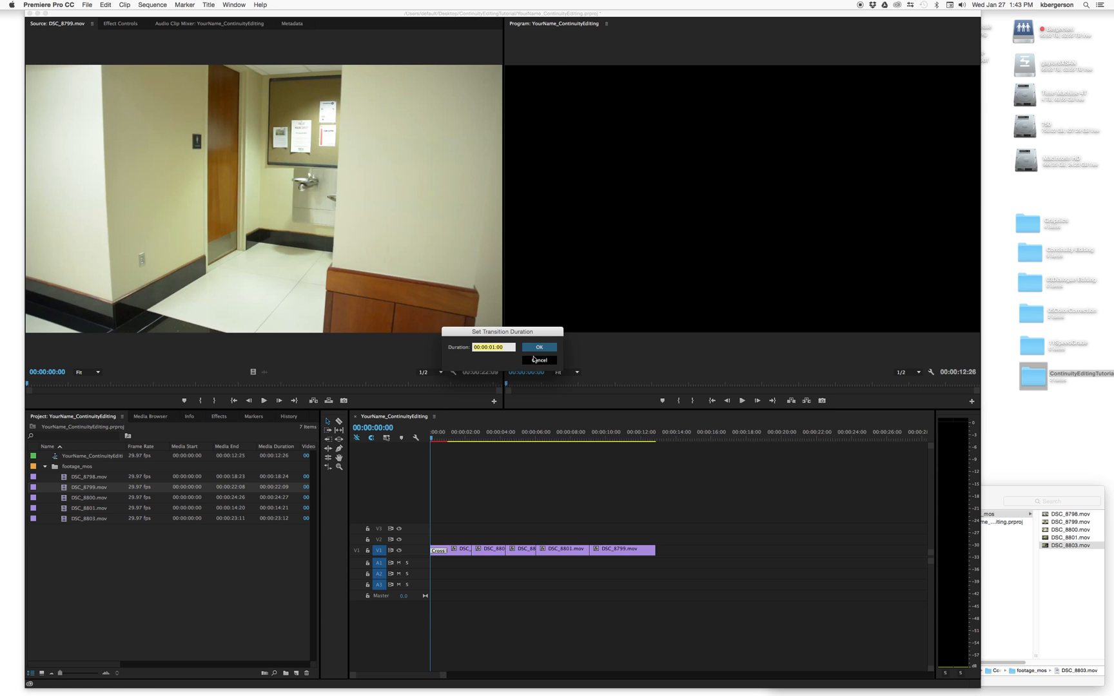
pyautogui.click(538, 347)
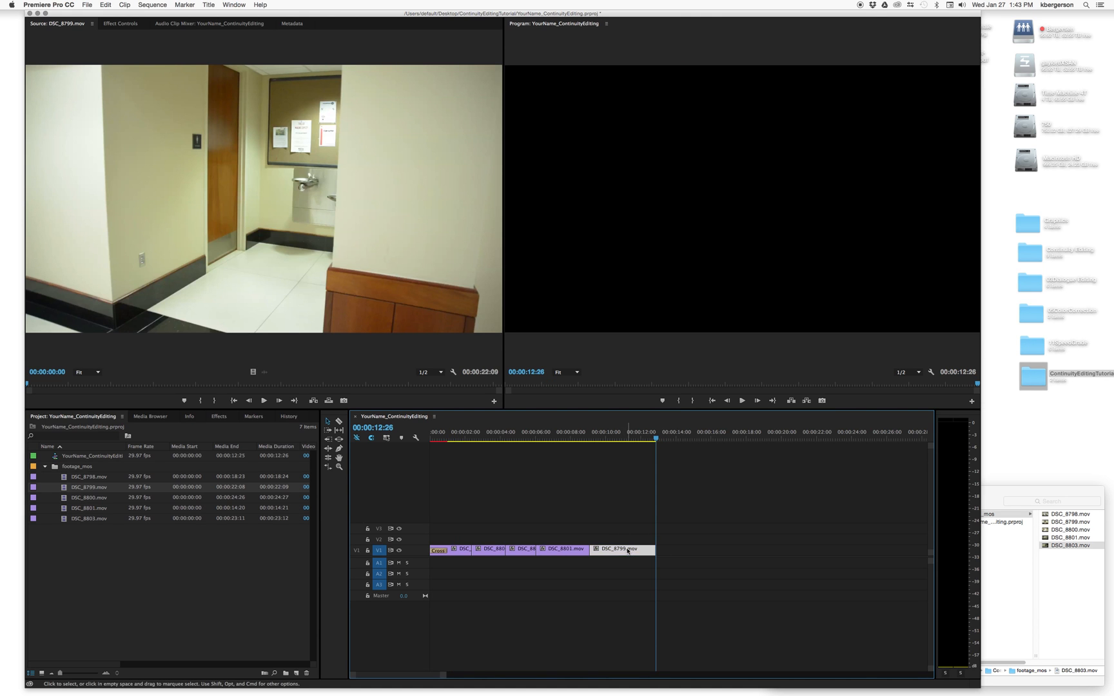
# Apply a default cross dissolve at the end of DSC_8799.mov.
pyautogui.click(152, 5)
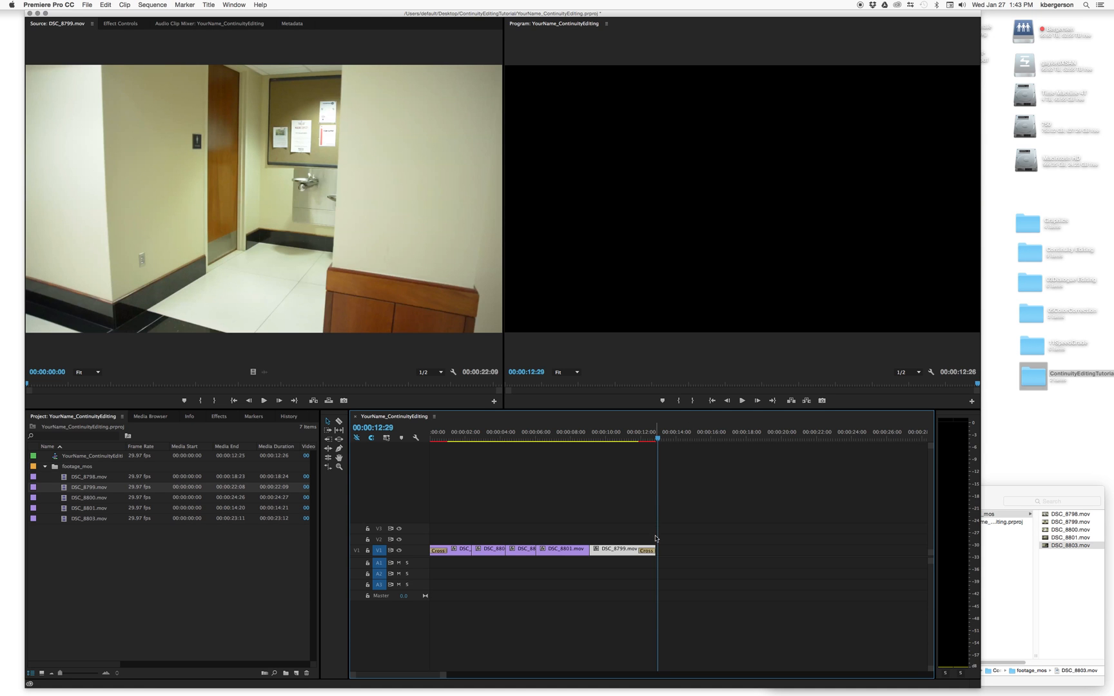
pyautogui.doubleClick(646, 550)
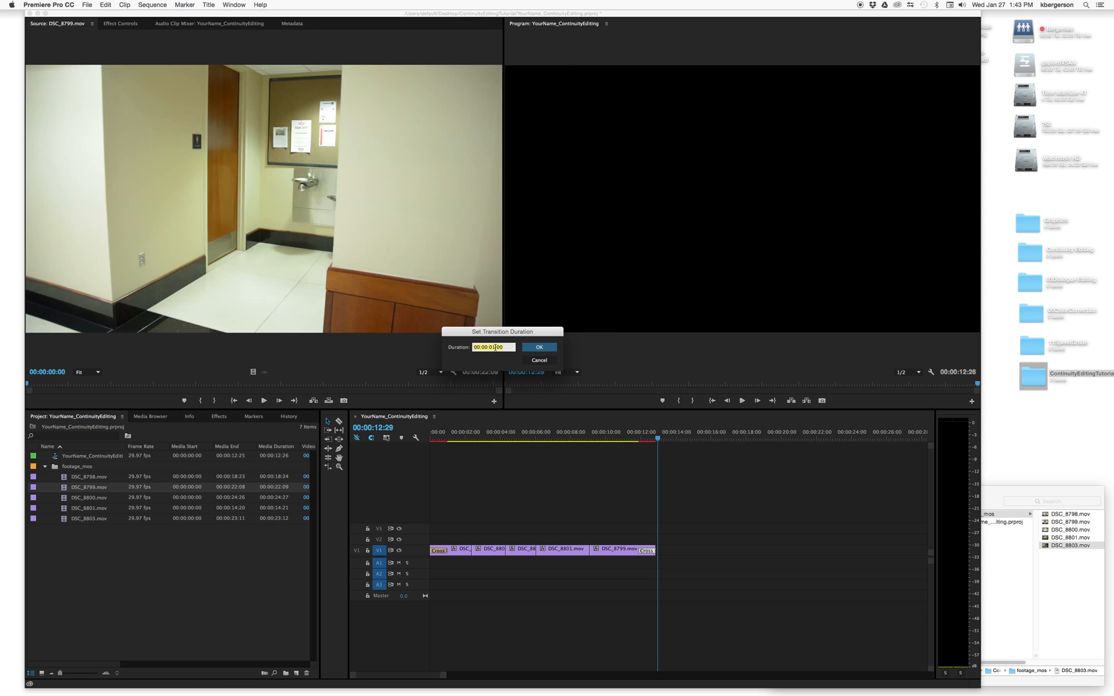
pyautogui.click(538, 347)
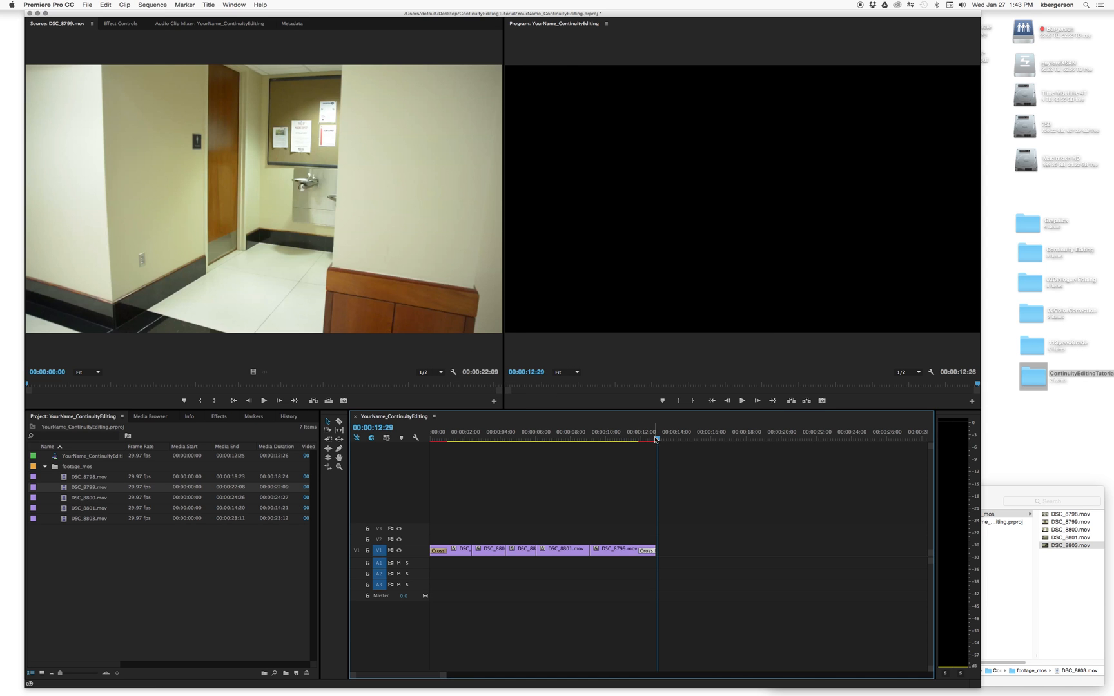
pyautogui.click(631, 438)
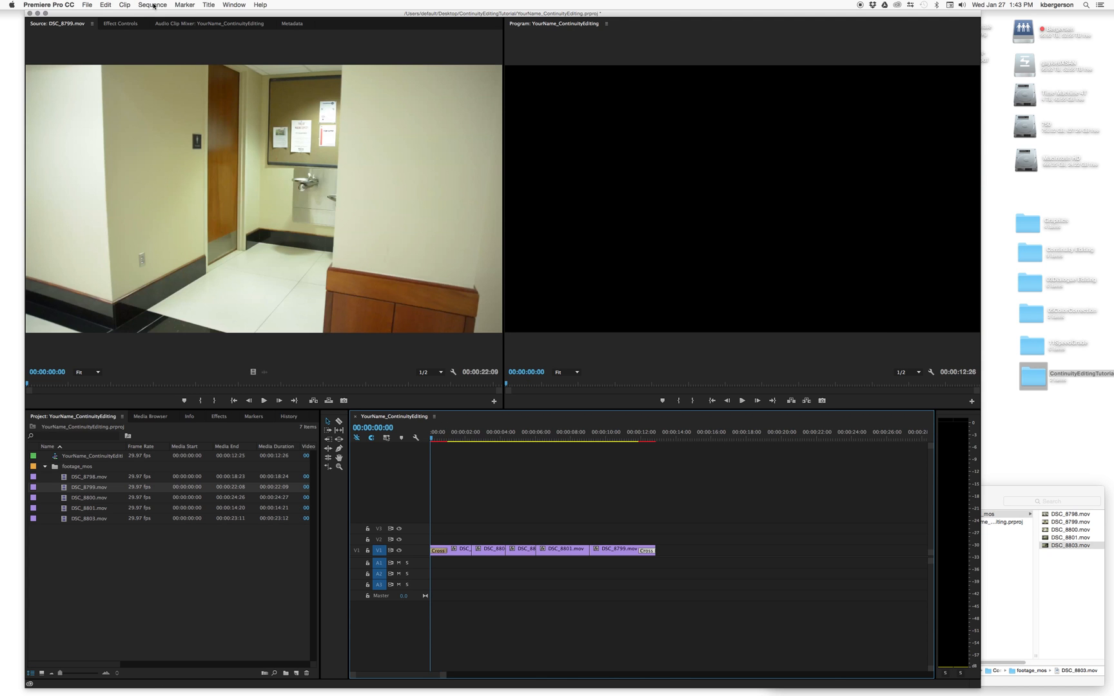
# Render effects In to Out and play back the sequence from the start.
pyautogui.click(152, 6)
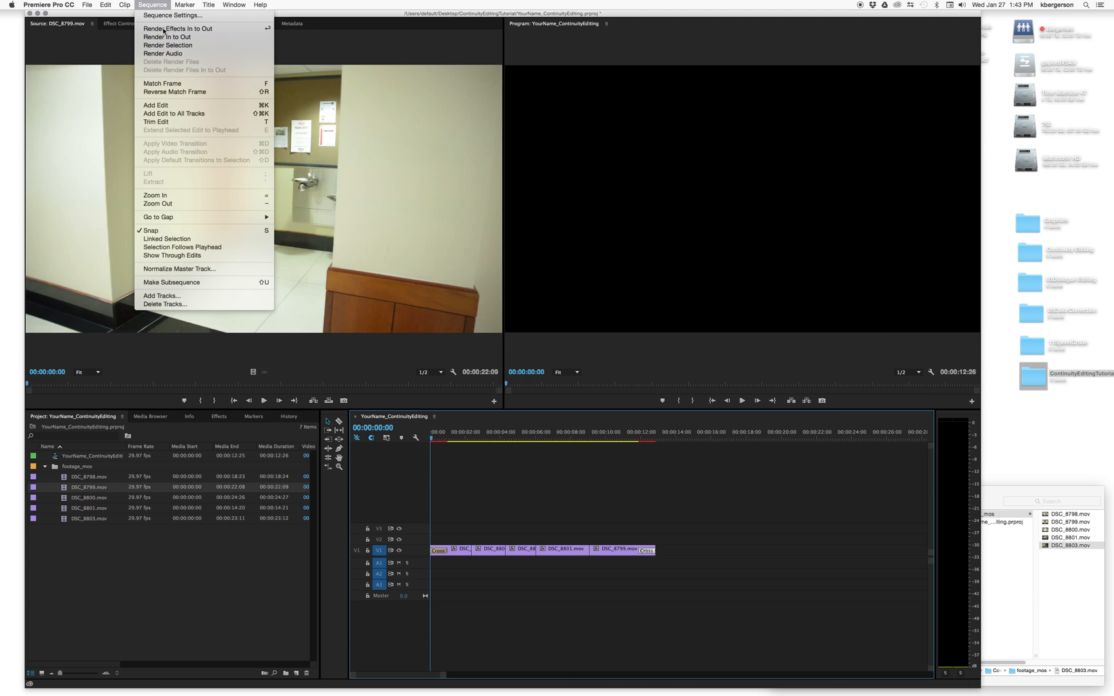
pyautogui.click(178, 29)
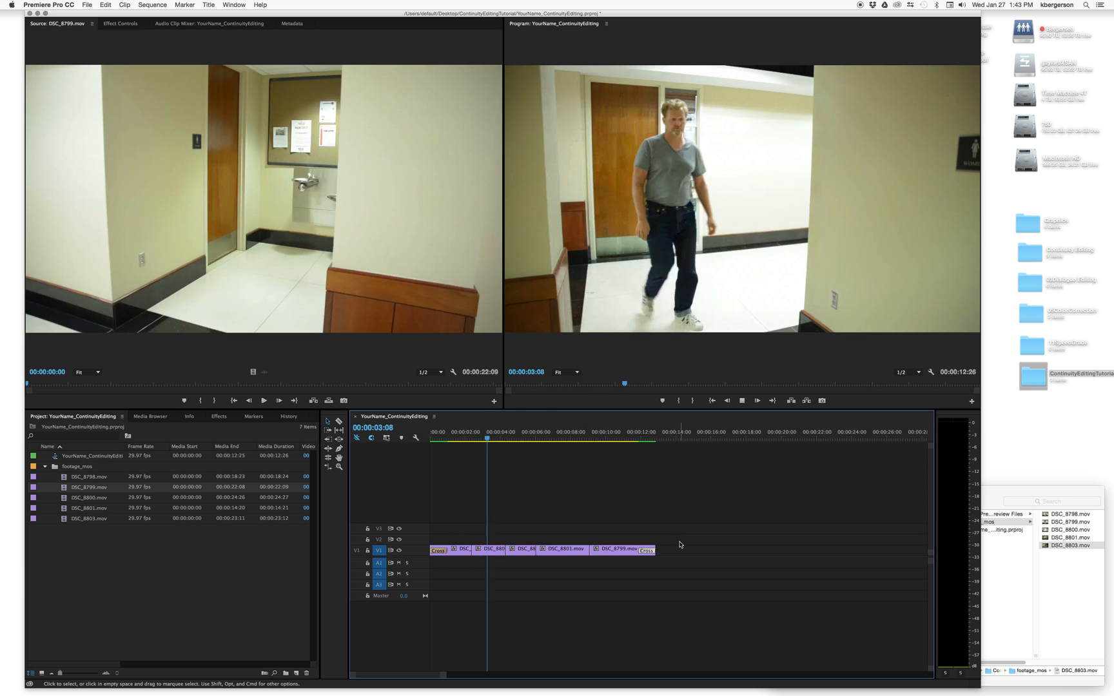
pyautogui.click(522, 431)
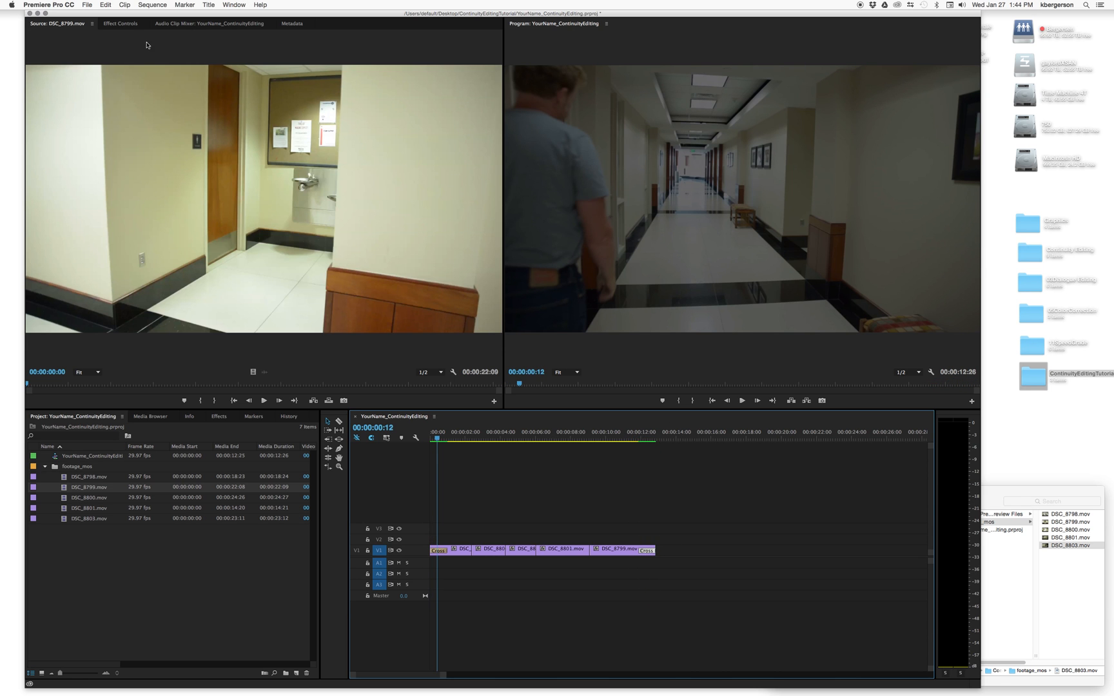
pyautogui.click(86, 5)
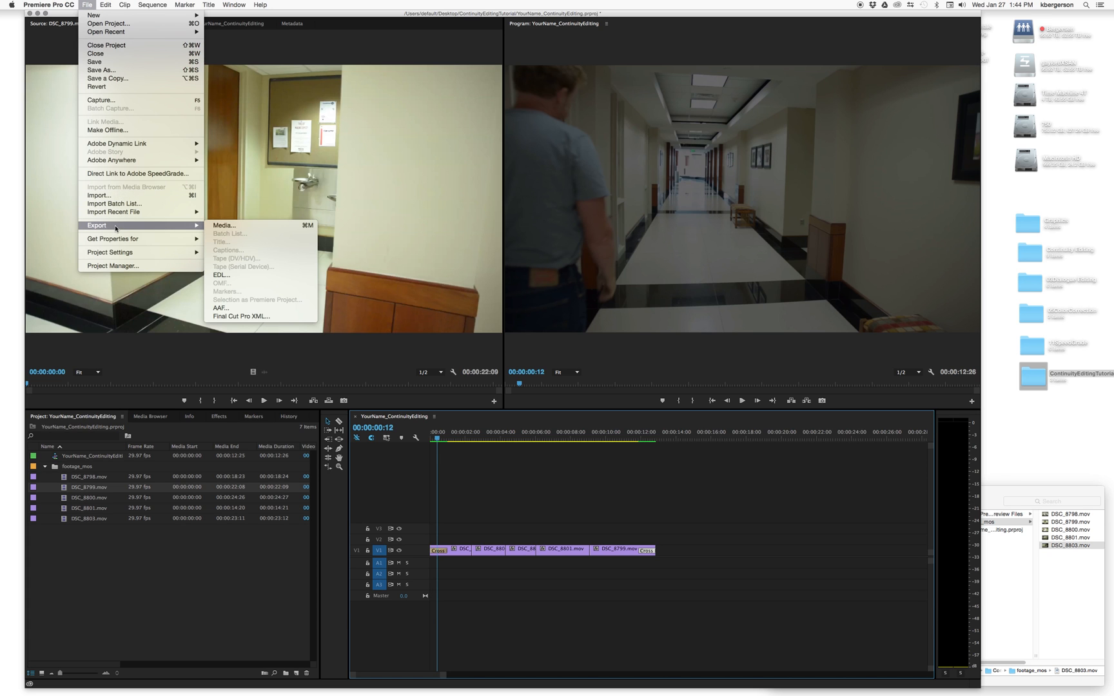
# Export media as YourName_ContinuityEditing.mov into Desktop > ContinuityEditingTutorial.
pyautogui.click(447, 213)
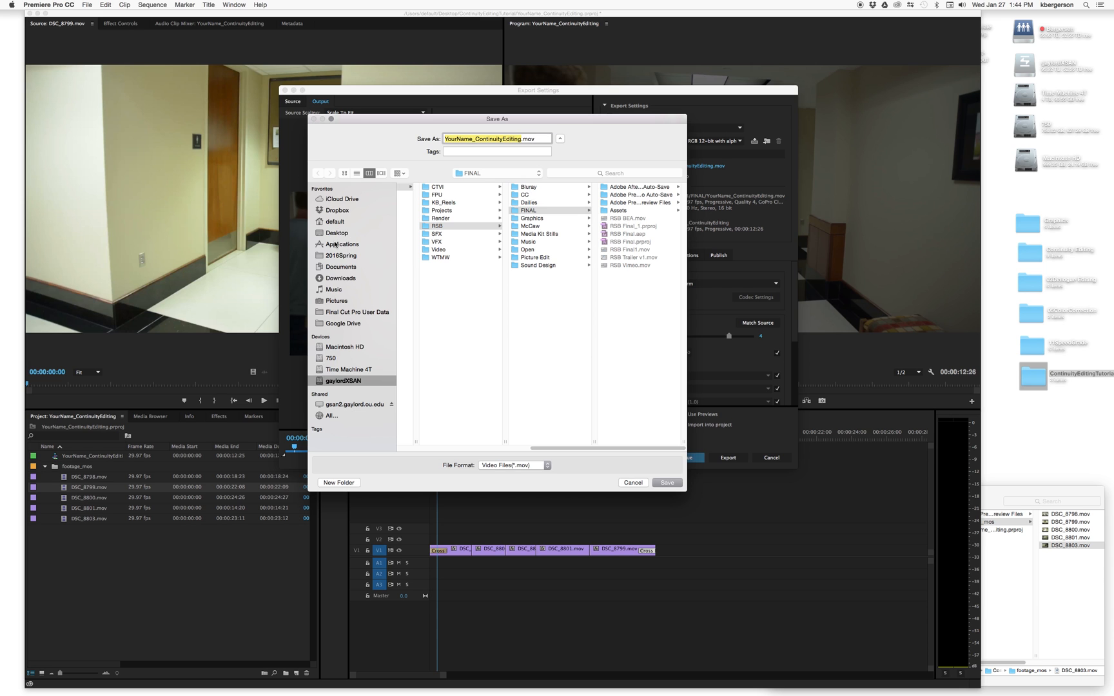
pyautogui.click(336, 233)
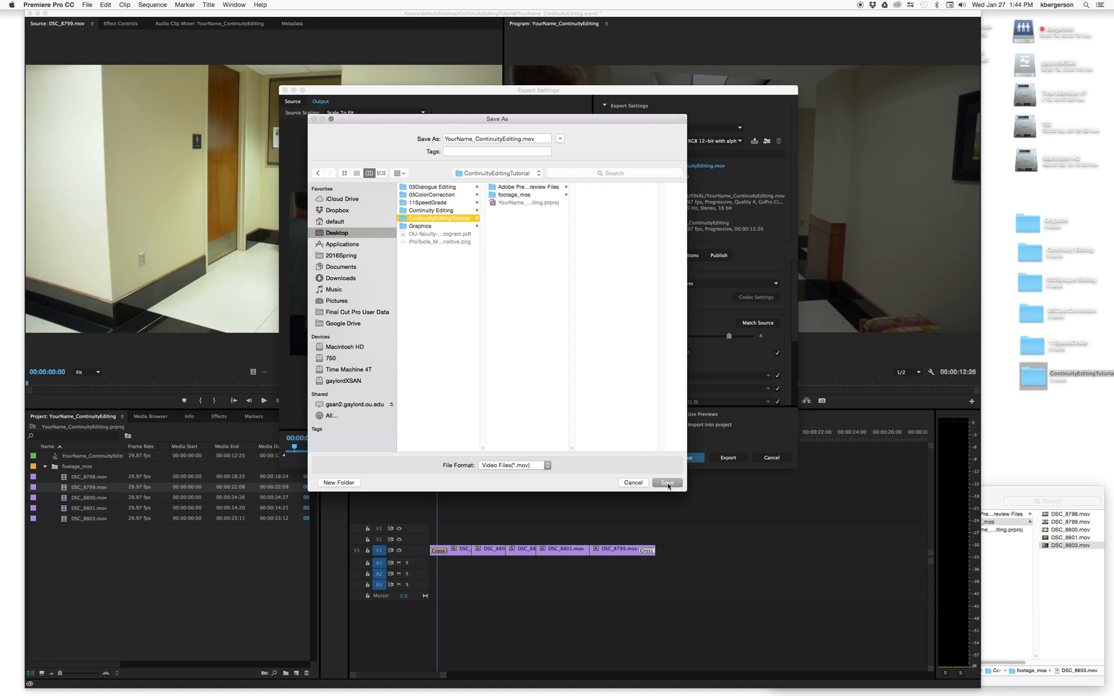
pyautogui.click(666, 482)
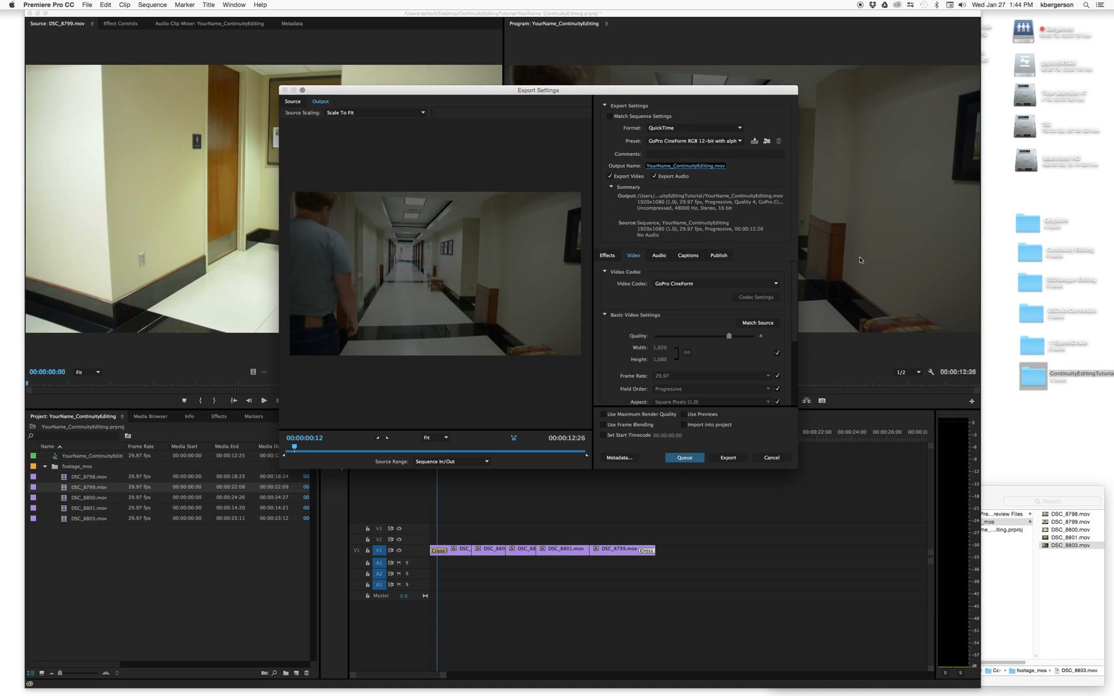
# Check the export preset list, then switch the video codec to Apple ProRes 422 (LT).
pyautogui.click(694, 139)
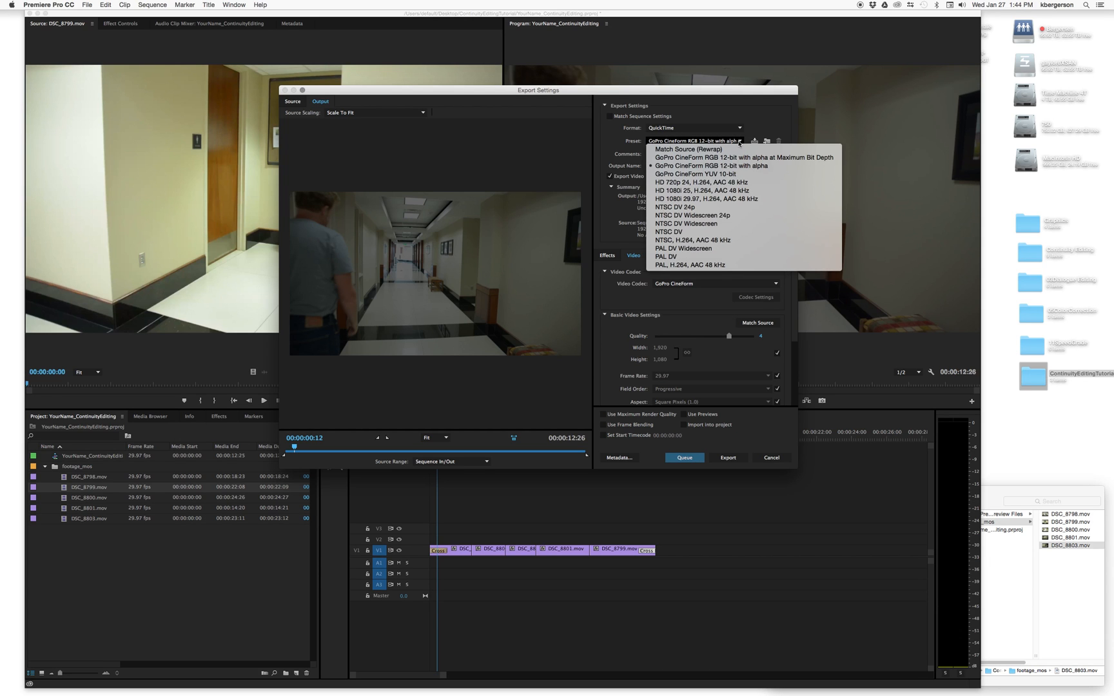
pyautogui.click(710, 166)
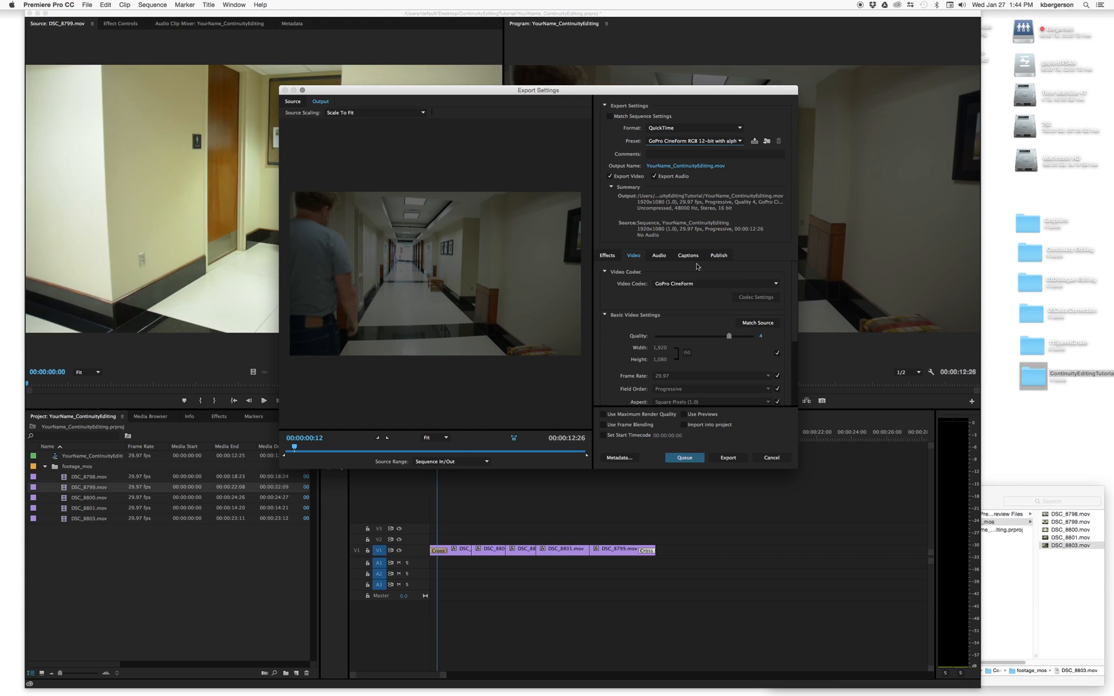
pyautogui.moveTo(672, 303)
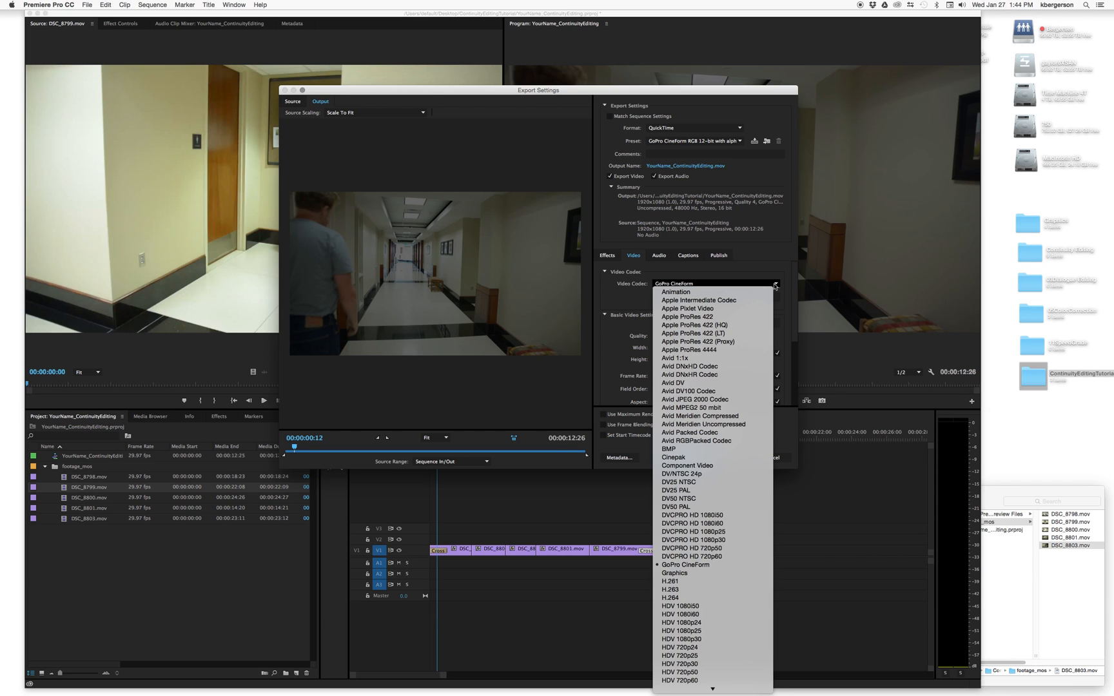
pyautogui.moveTo(694, 333)
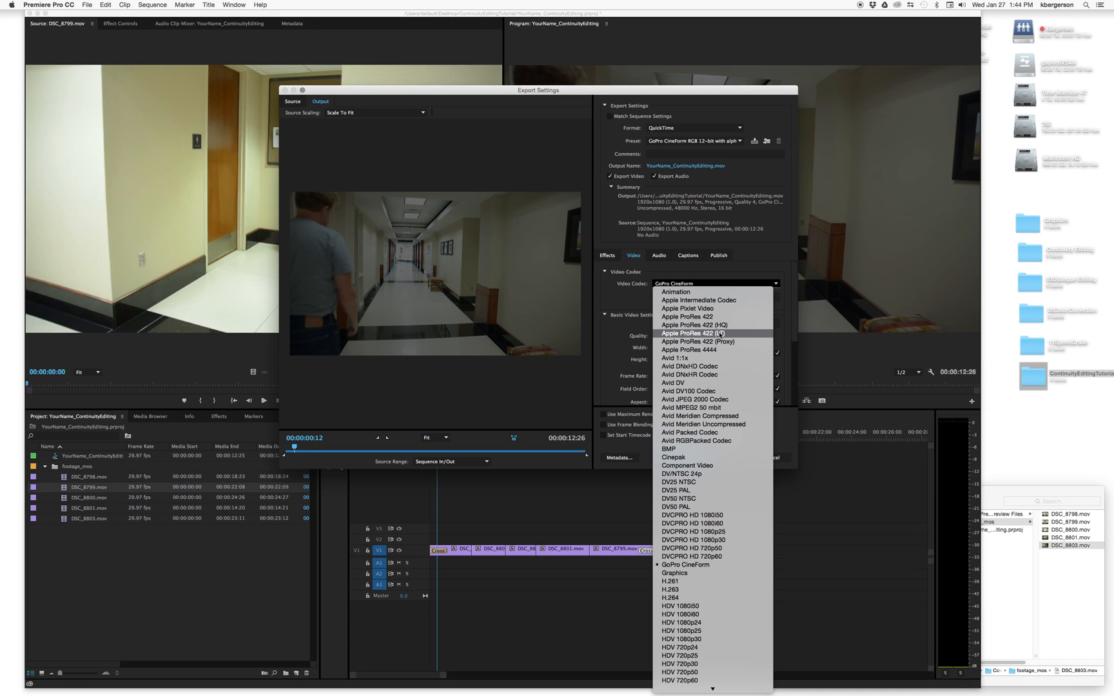
pyautogui.click(691, 333)
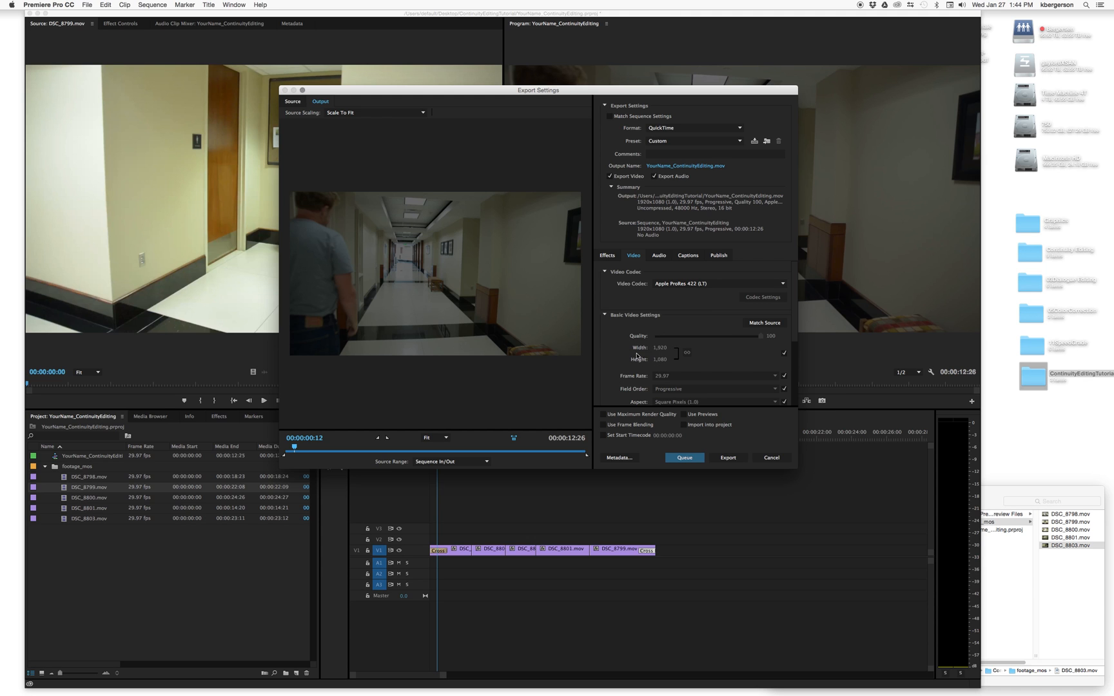
pyautogui.moveTo(706, 353)
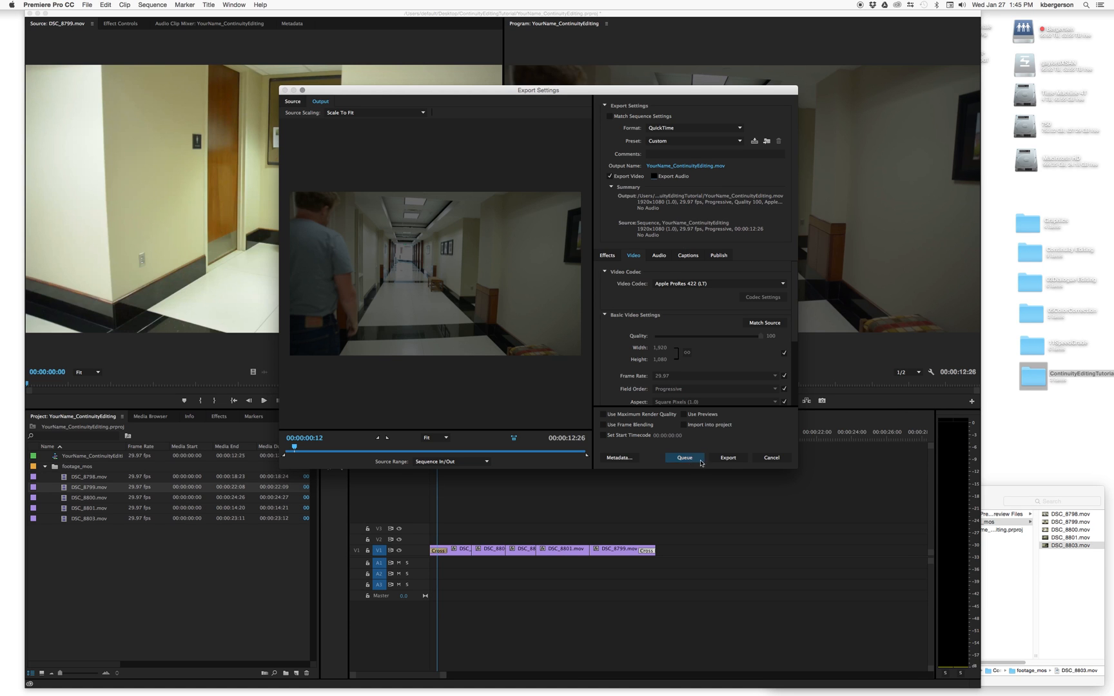
pyautogui.moveTo(727, 458)
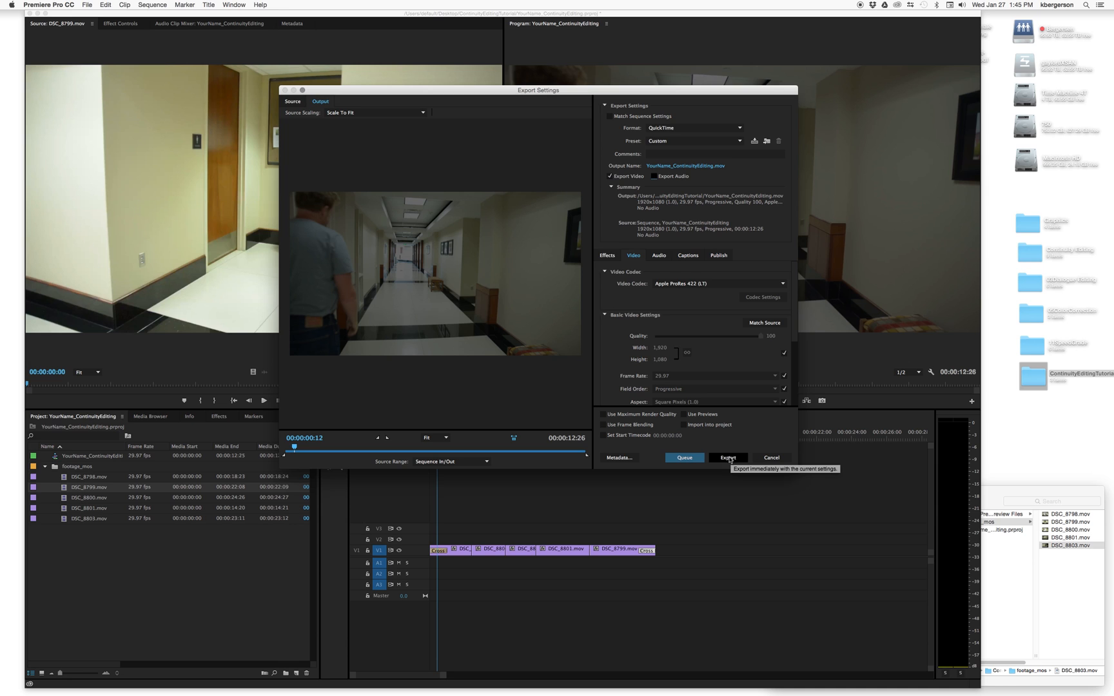
# Export the sequence as YourName_ContinuityEditing.mov with the ProRes settings.
pyautogui.click(727, 458)
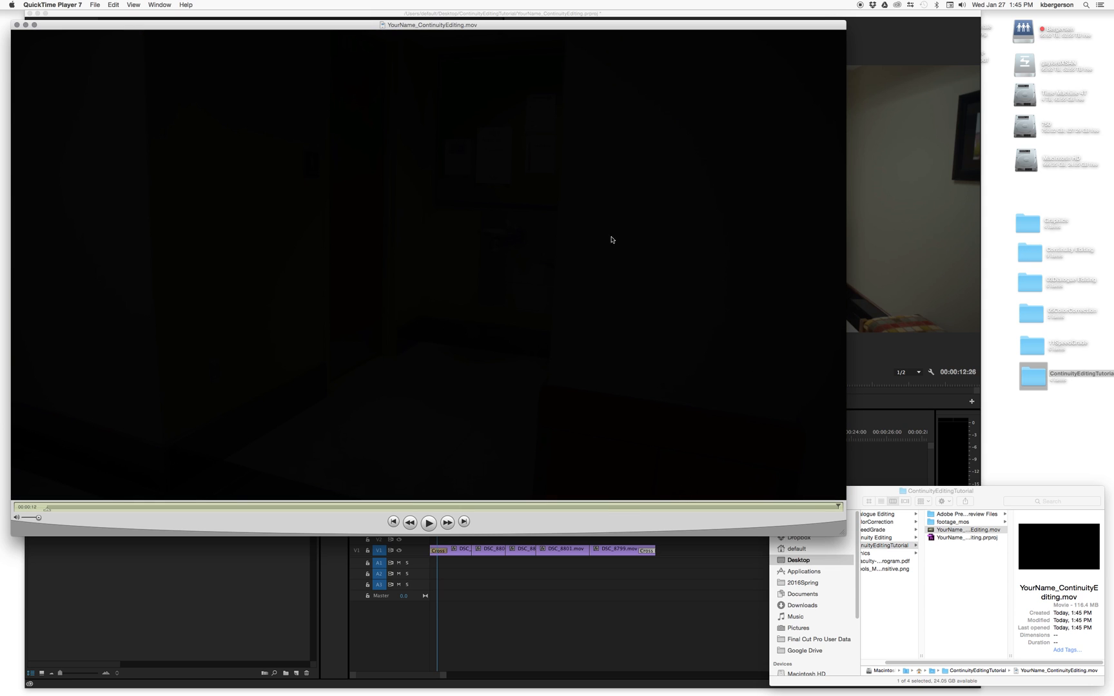
pyautogui.moveTo(211, 95)
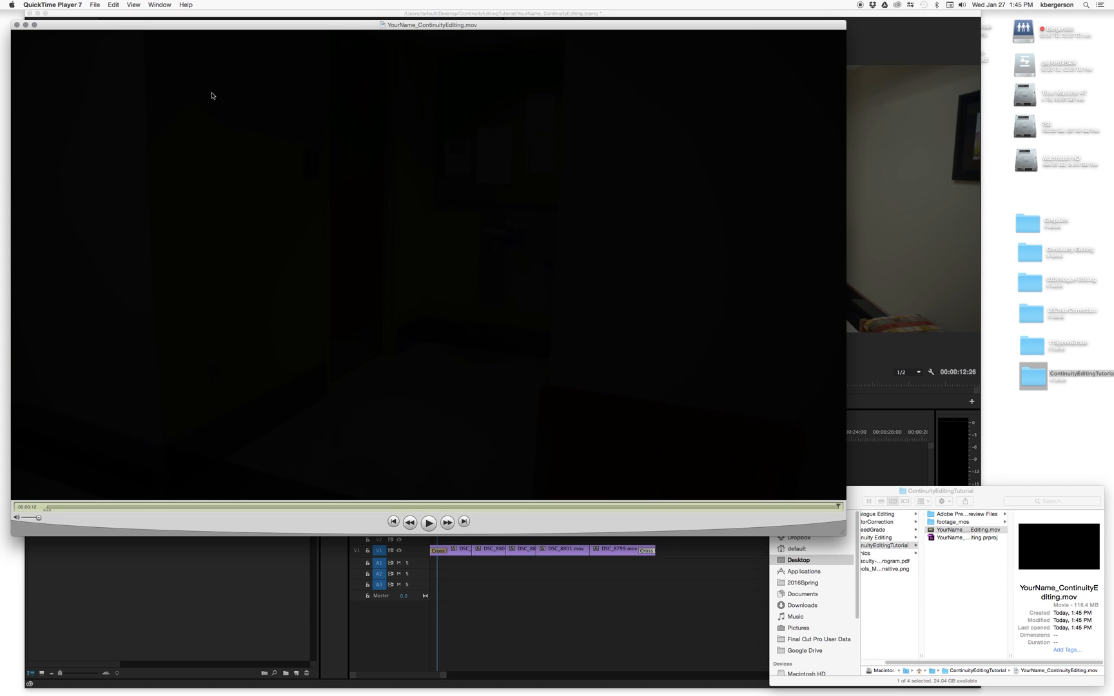